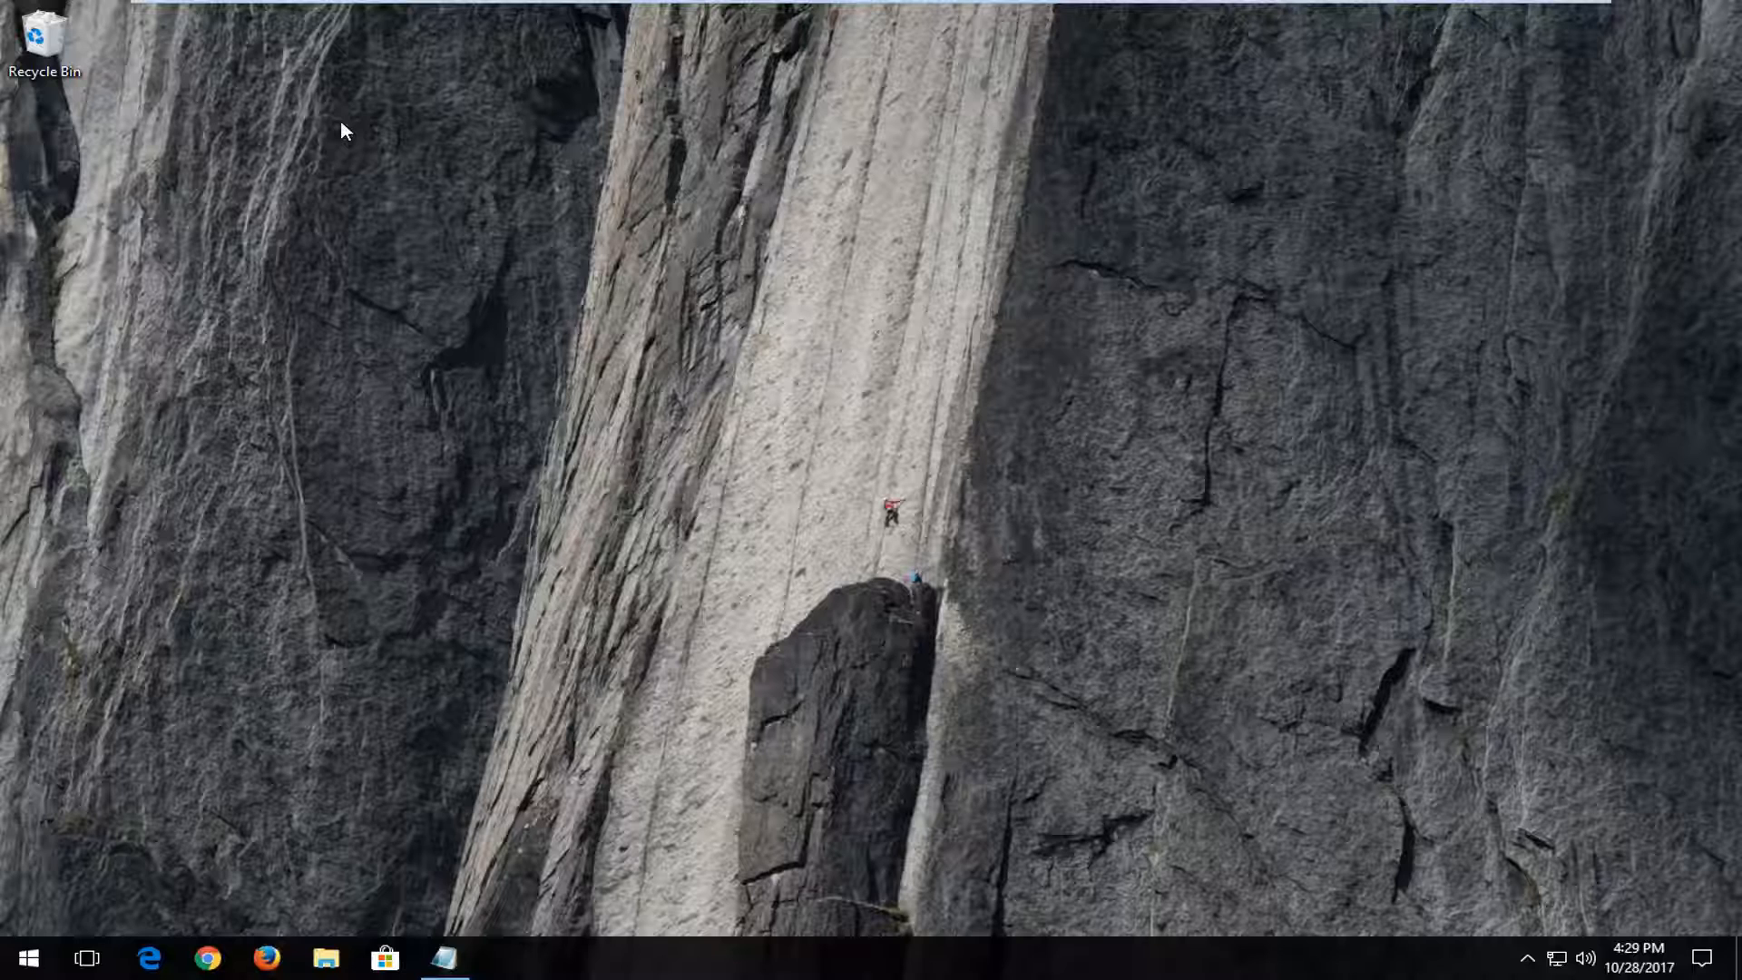
pyautogui.moveTo(252, 698)
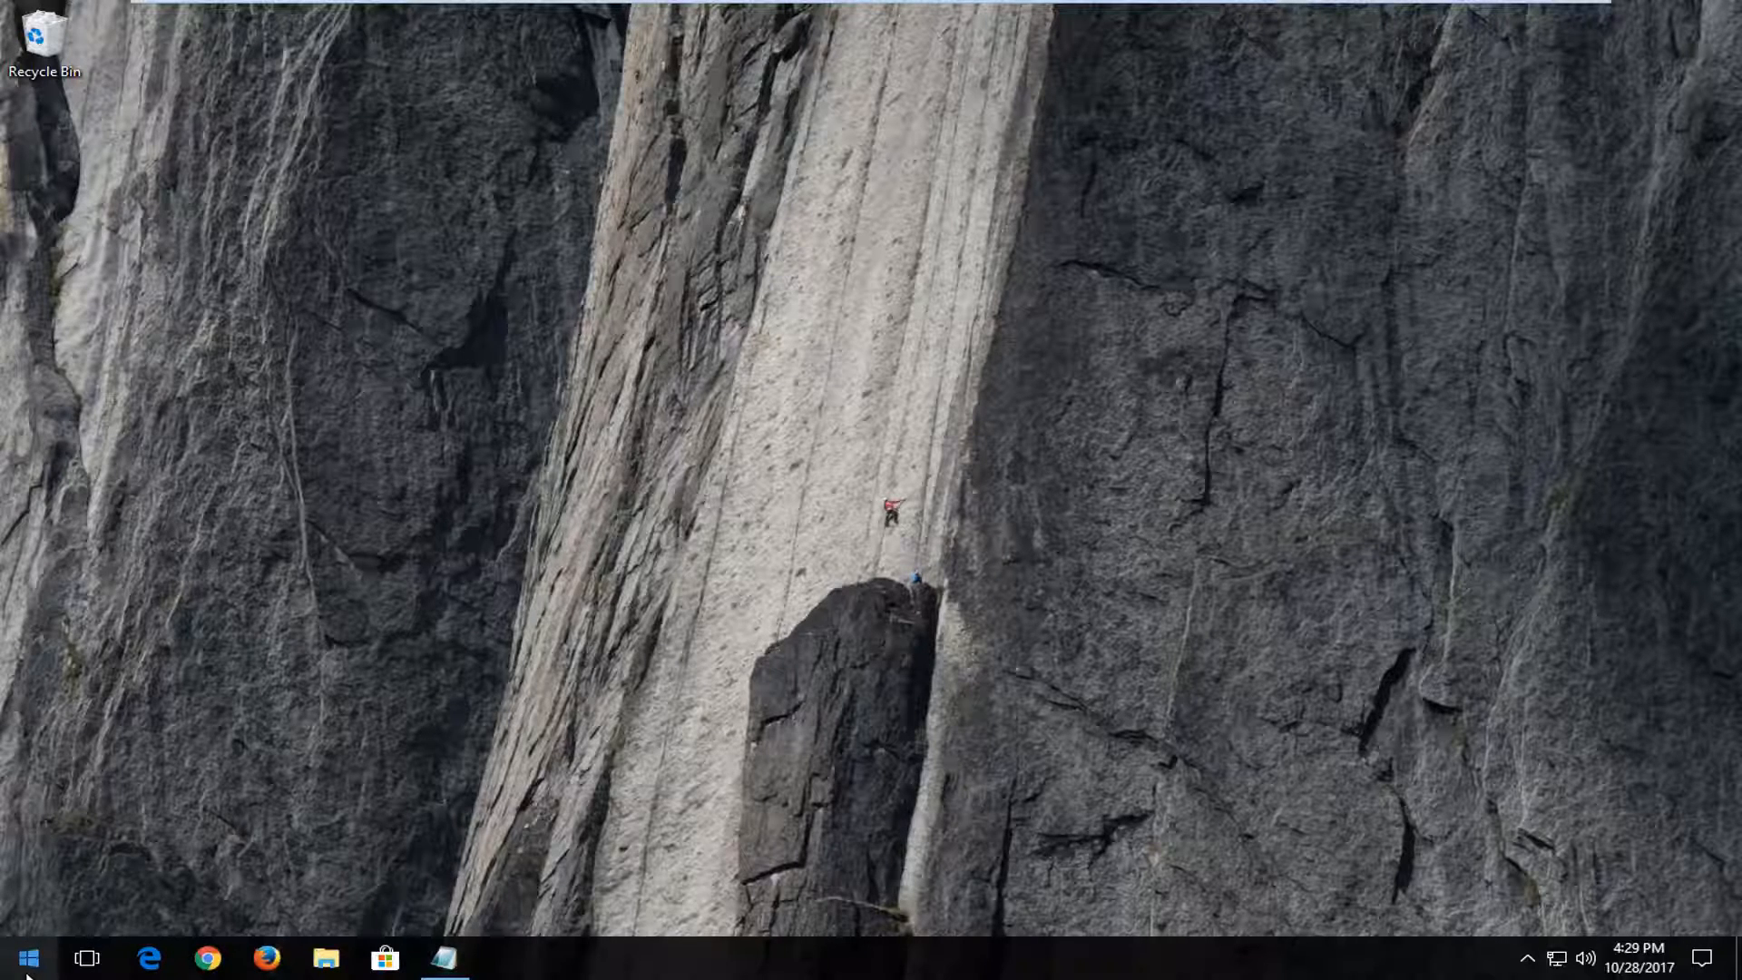
# - Search the Start menu for "this pc" and open This PC in File Explorer
pyautogui.click(20, 956)
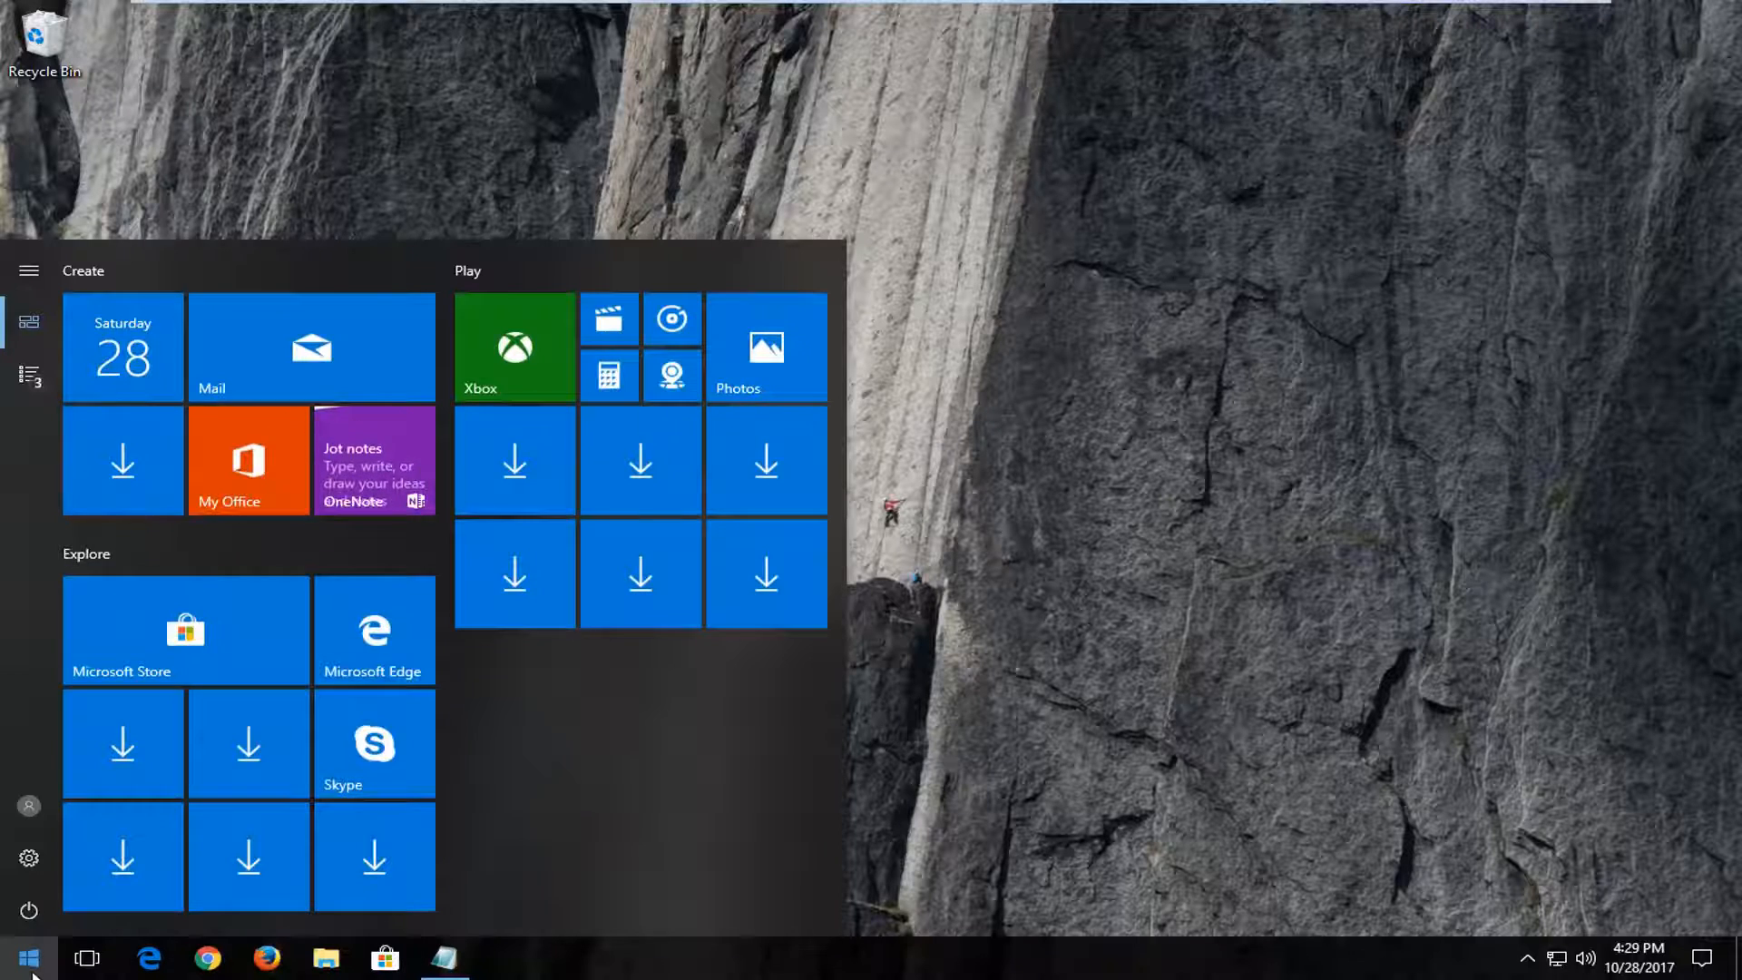
pyautogui.write('this pc')
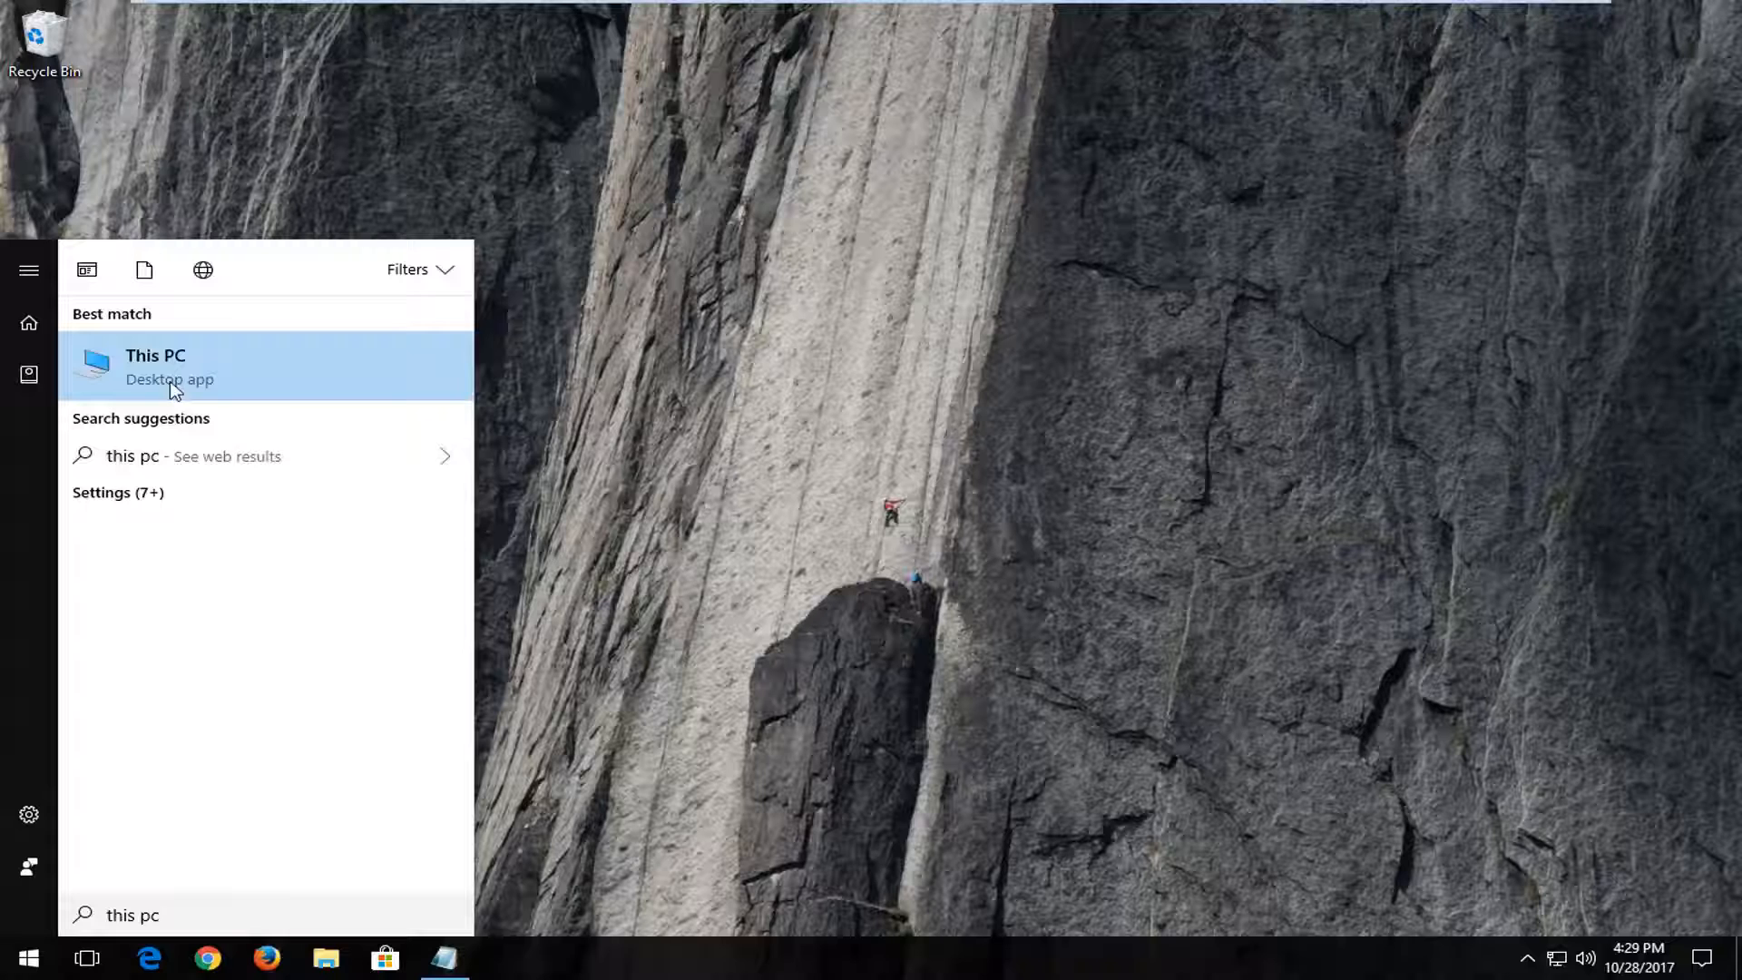
pyautogui.click(155, 366)
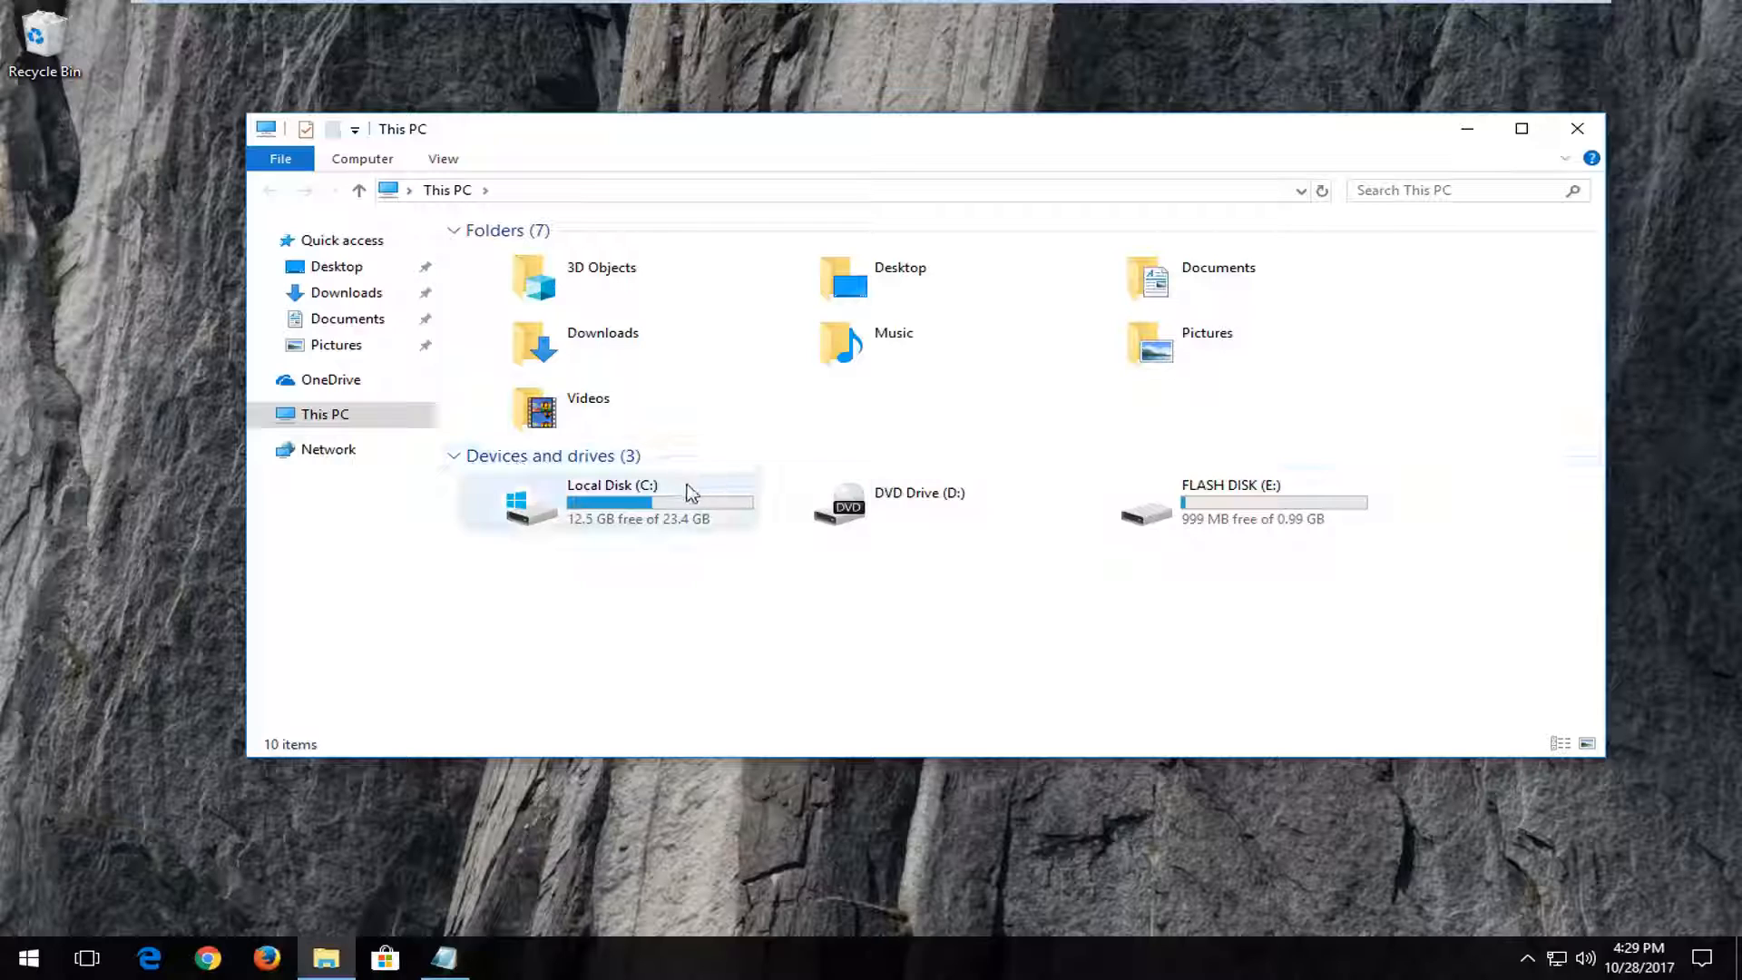
pyautogui.moveTo(1198, 509)
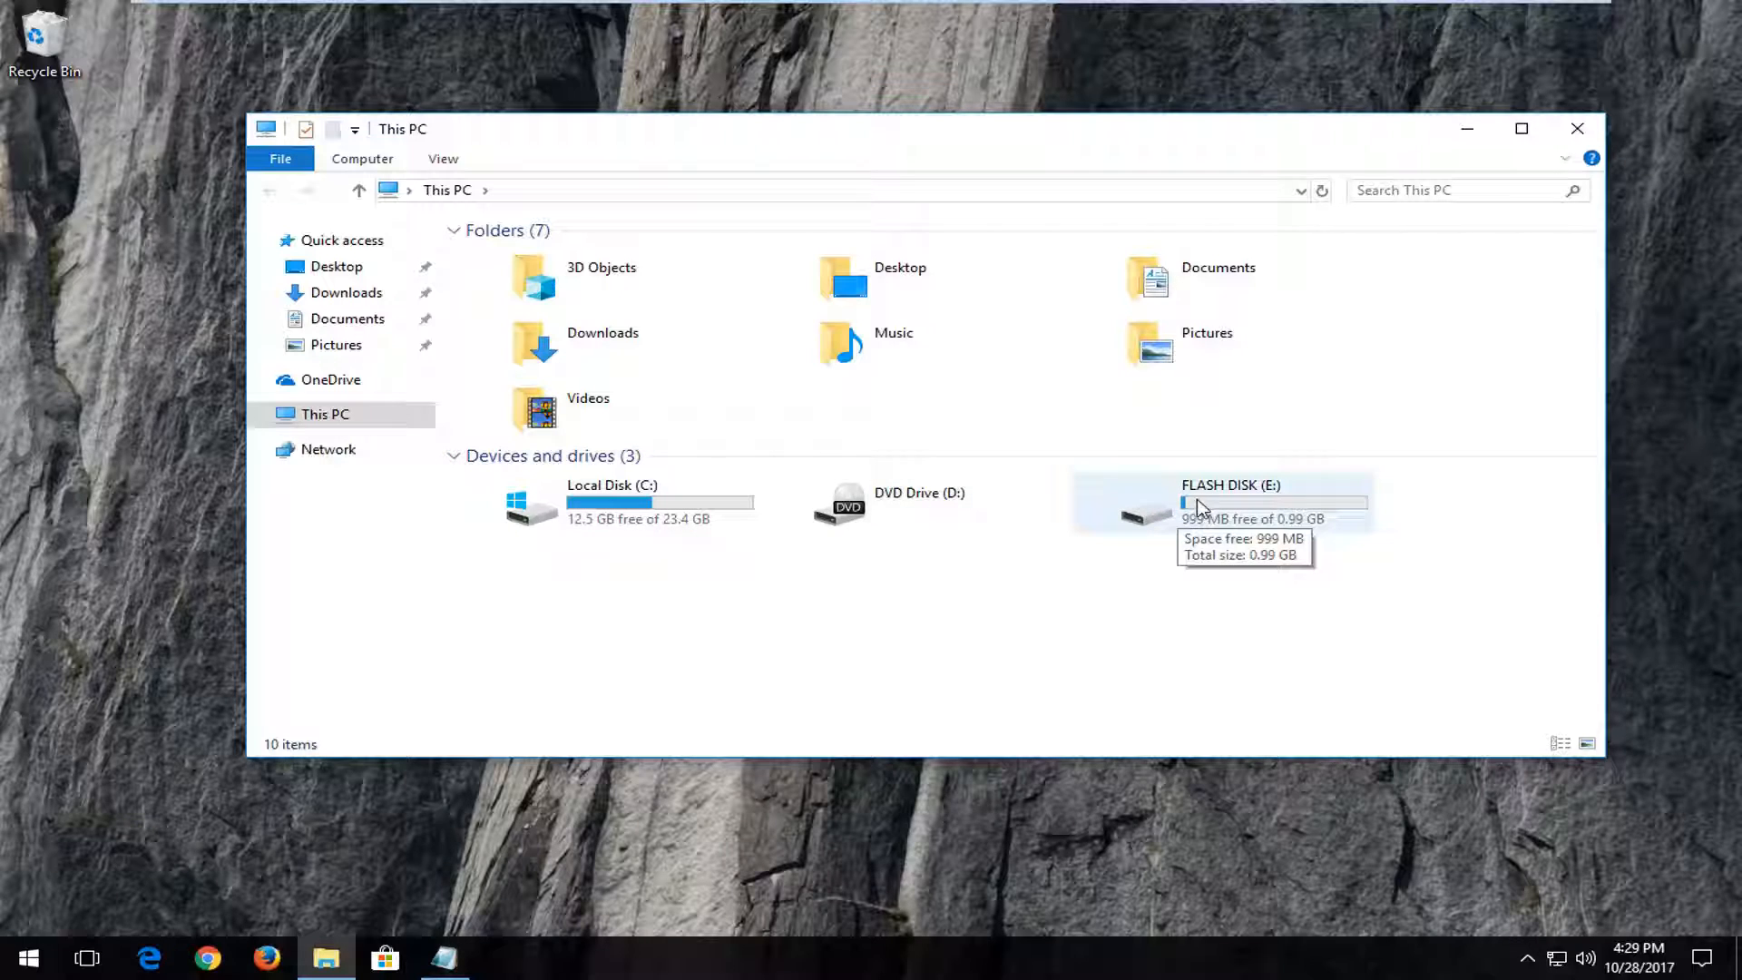
pyautogui.moveTo(1155, 509)
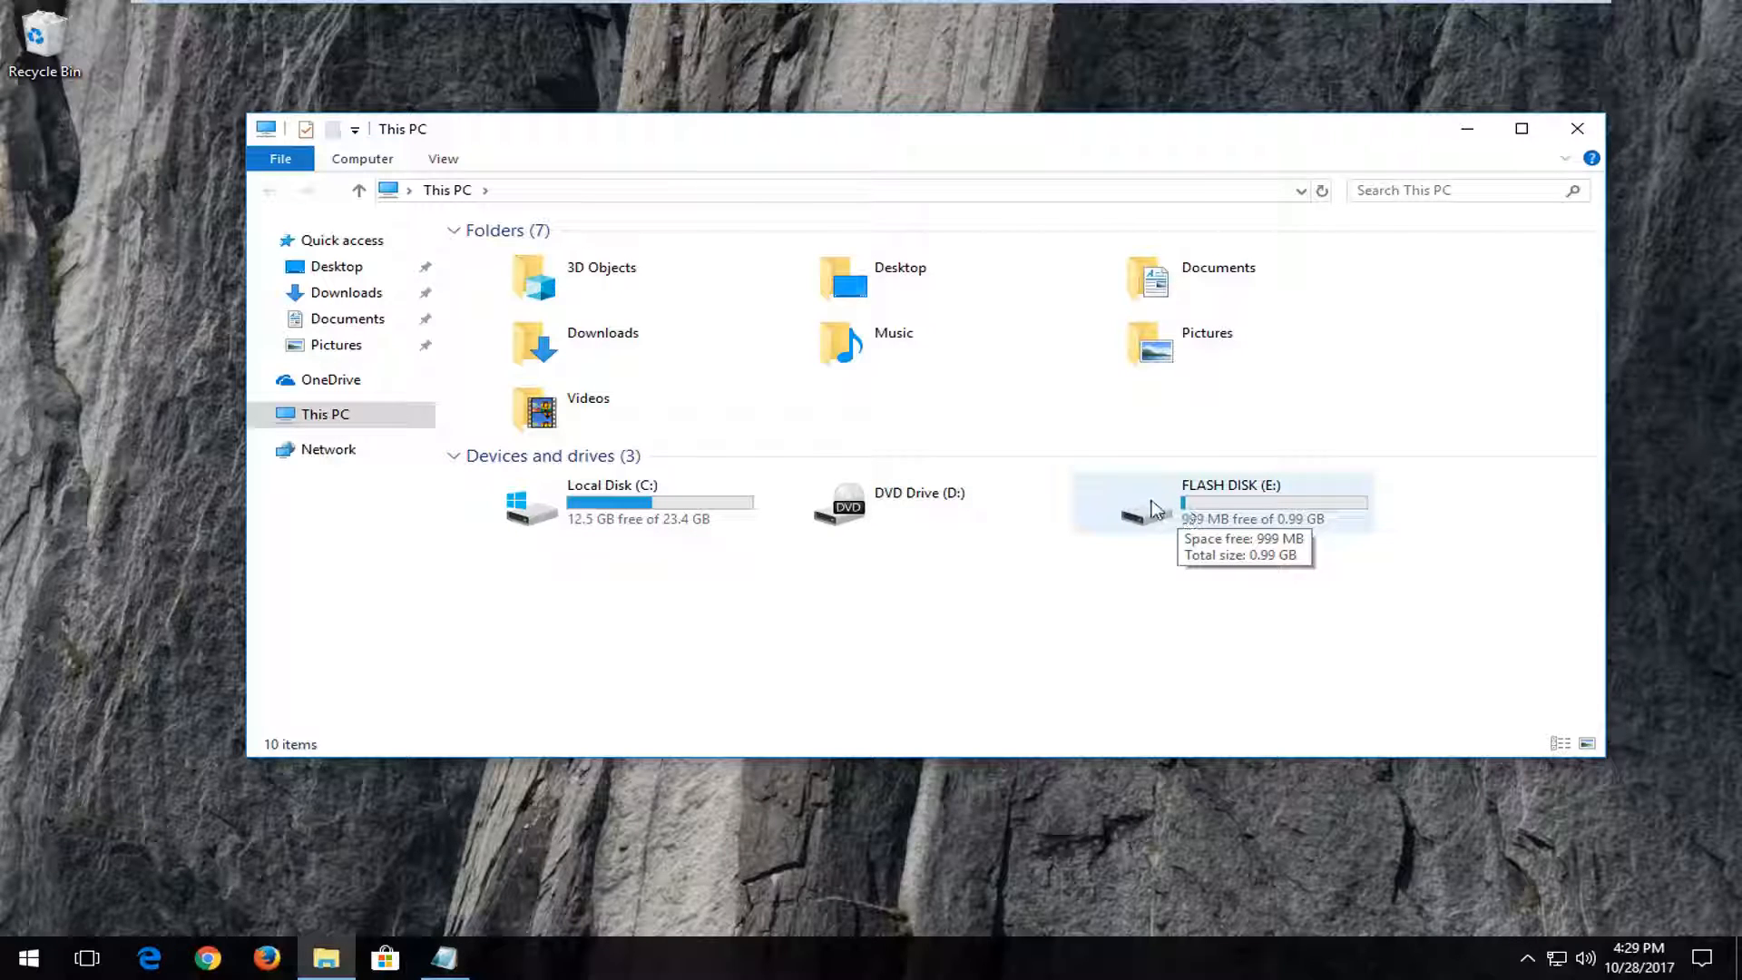
# - Open the context menu for FLASH DISK (E:) under Devices and drives
pyautogui.rightClick(1155, 509)
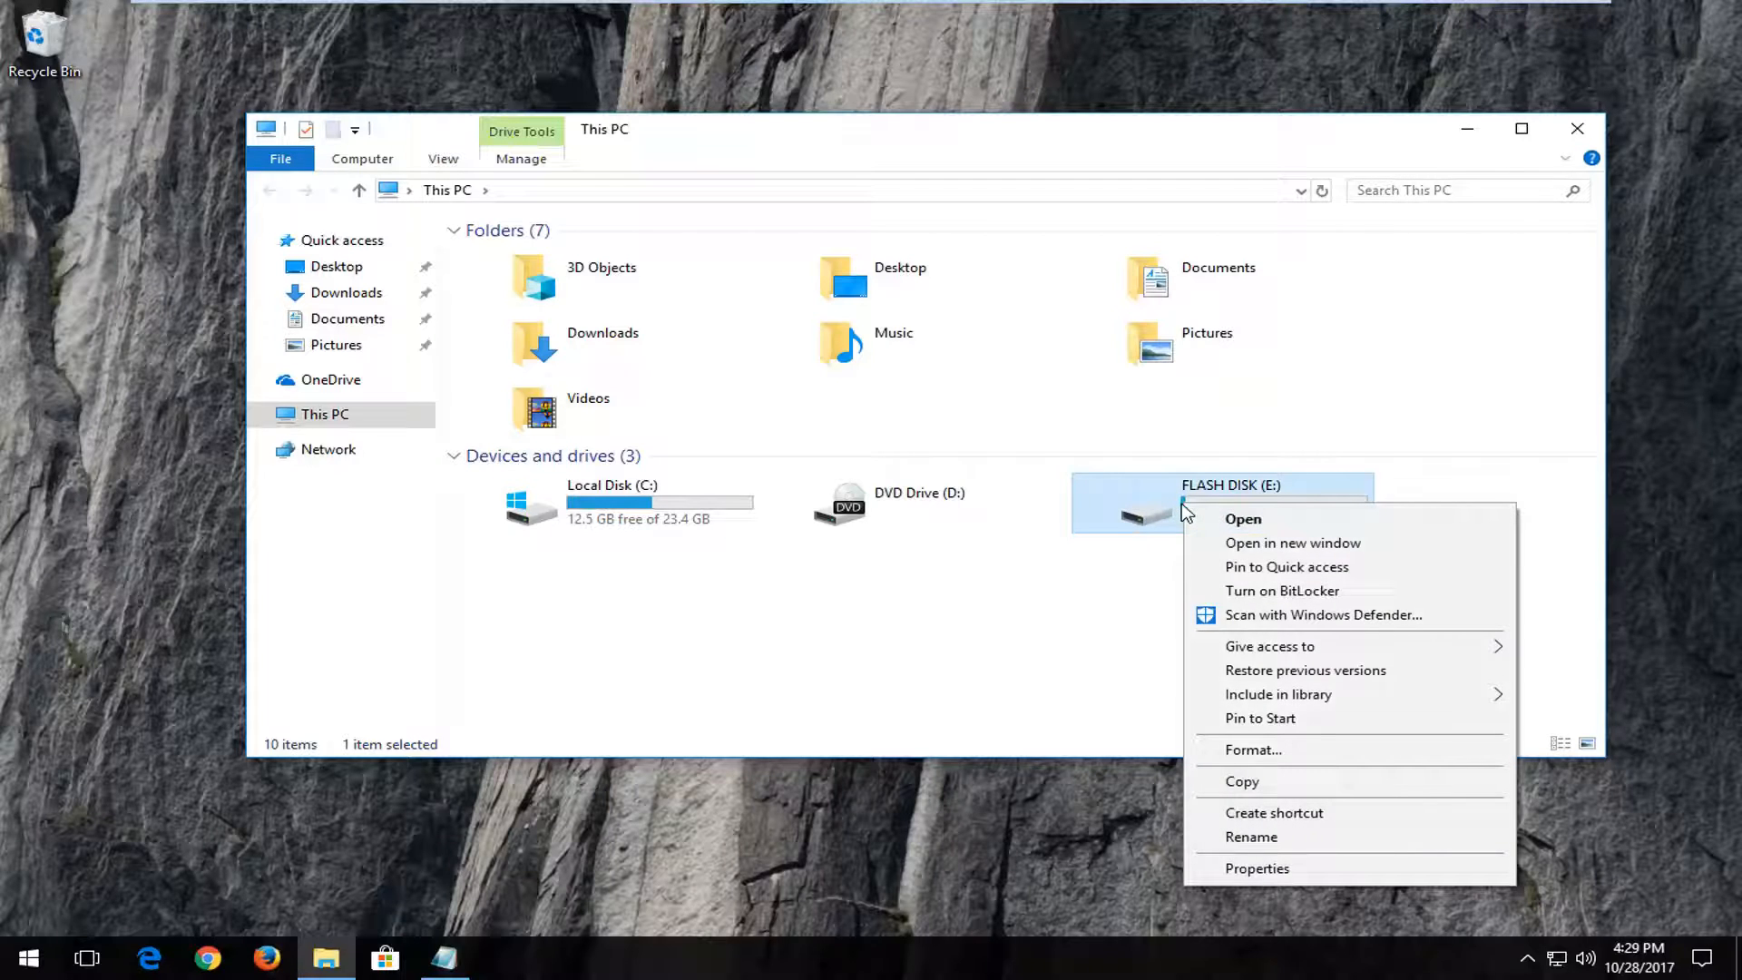
pyautogui.moveTo(1253, 750)
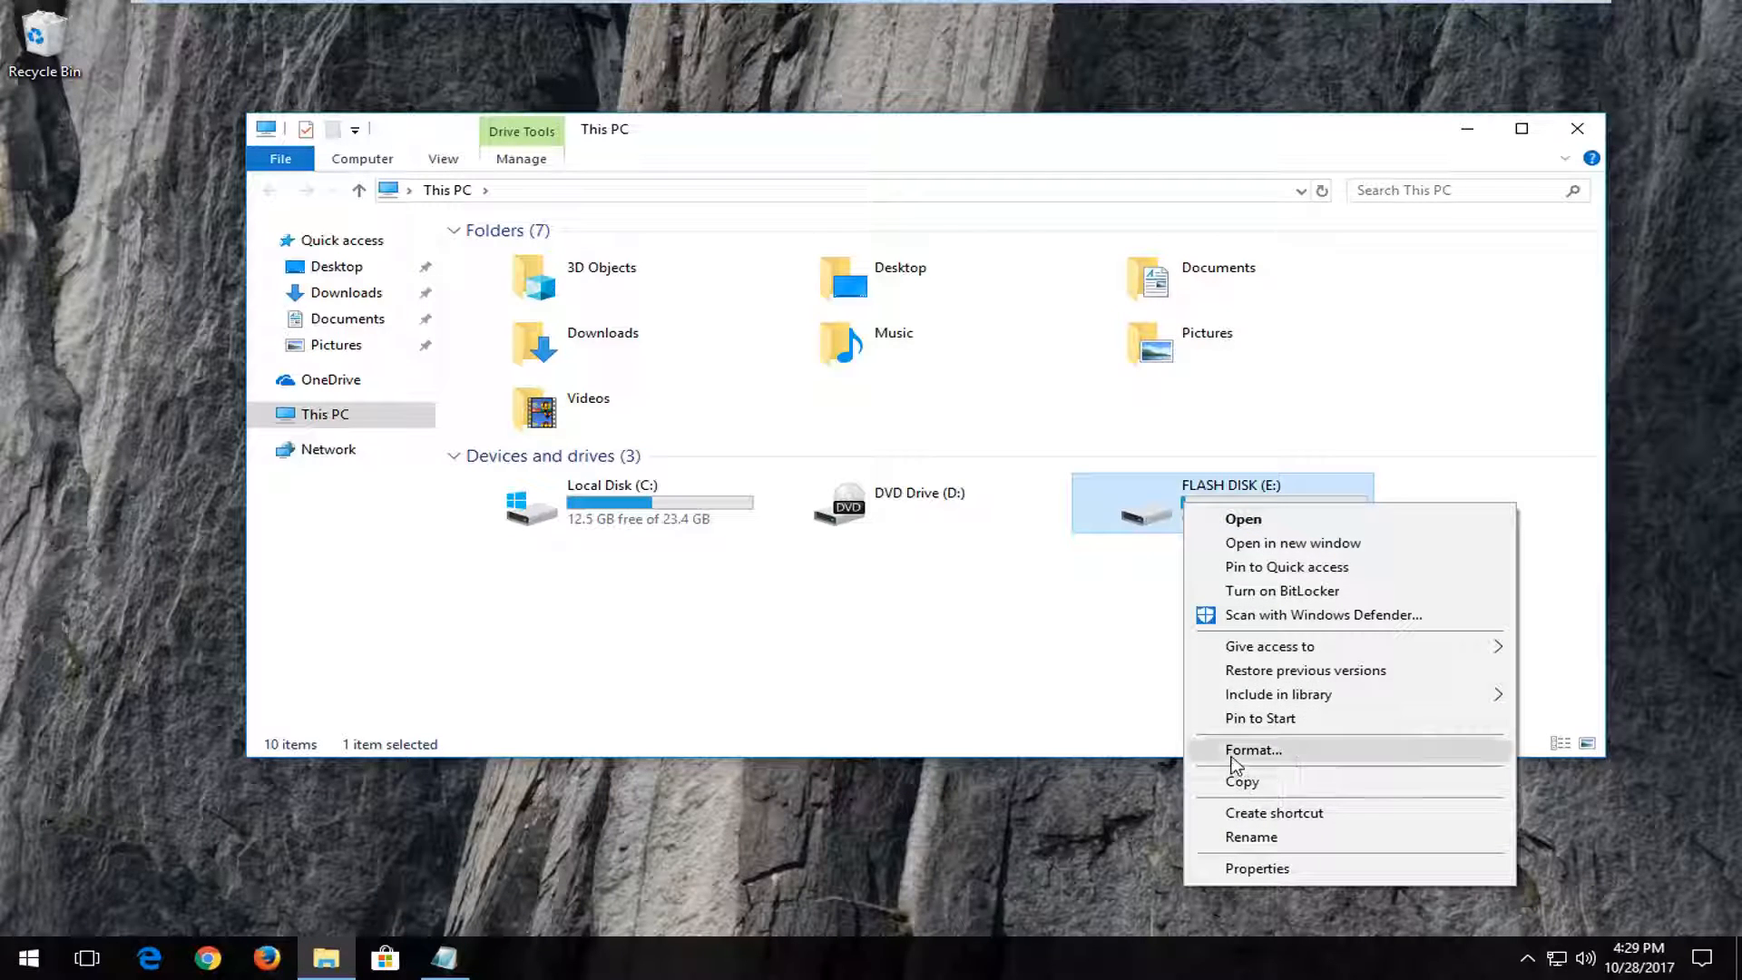
# - Format FLASH DISK (E:) as FAT32 with Quick Format and start
pyautogui.click(1253, 751)
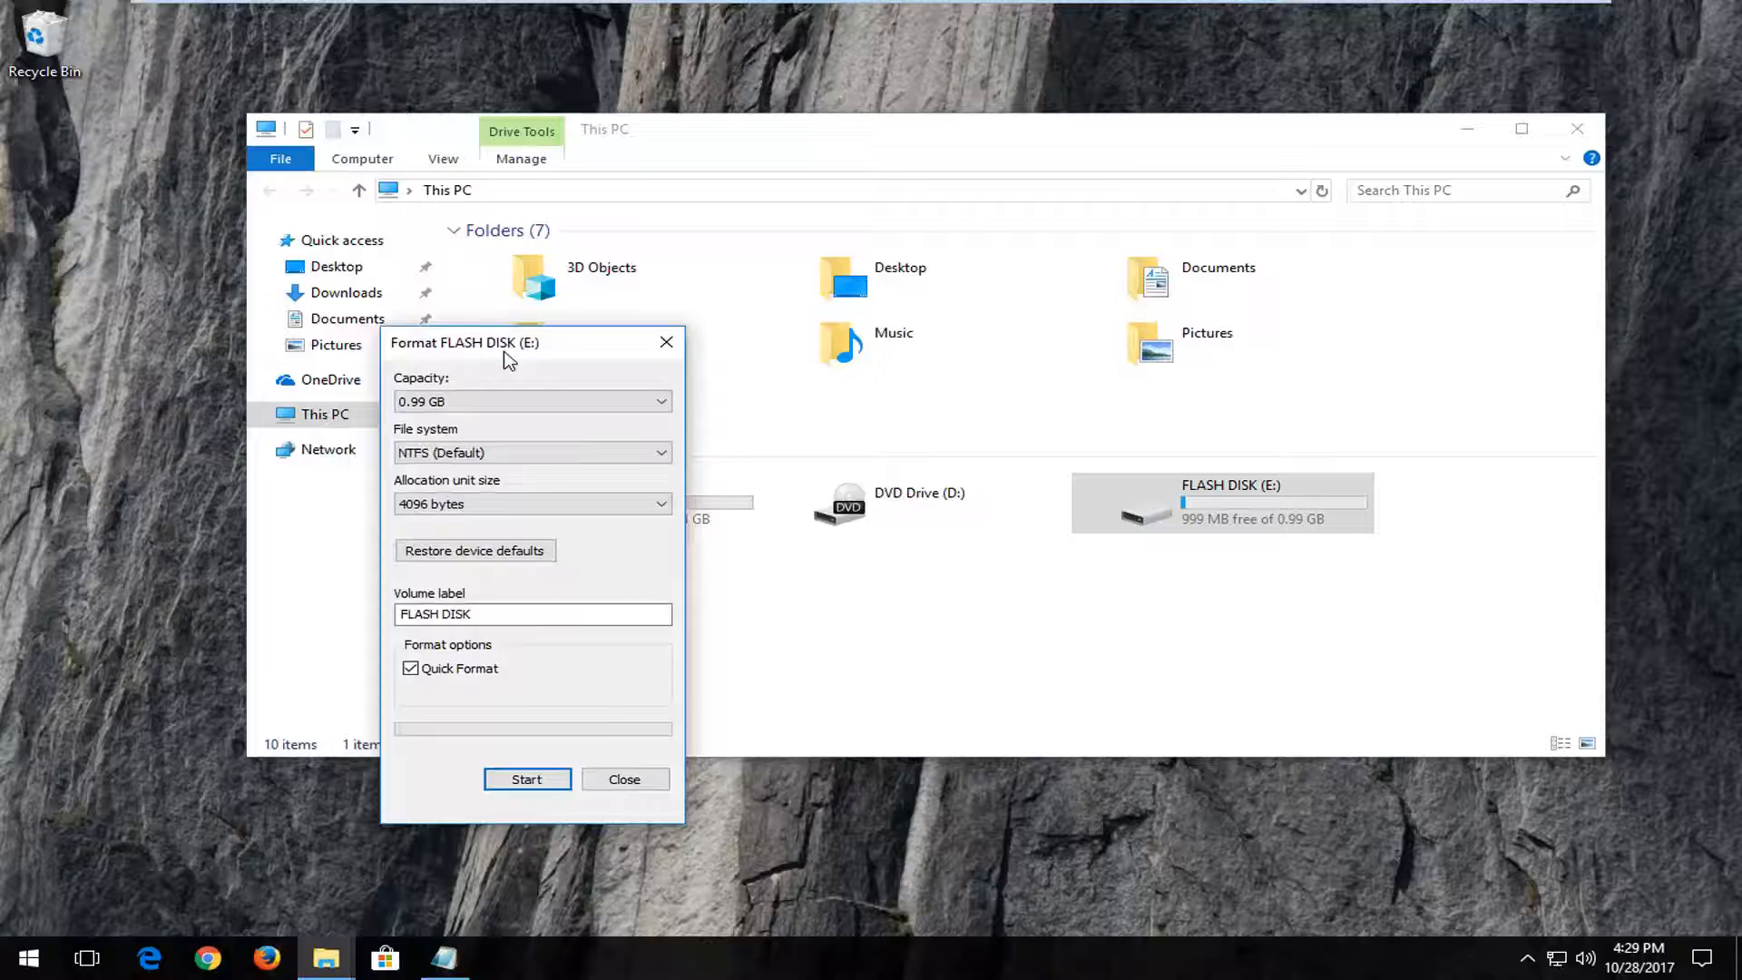
pyautogui.moveTo(464, 342); pyautogui.dragTo(905, 194)
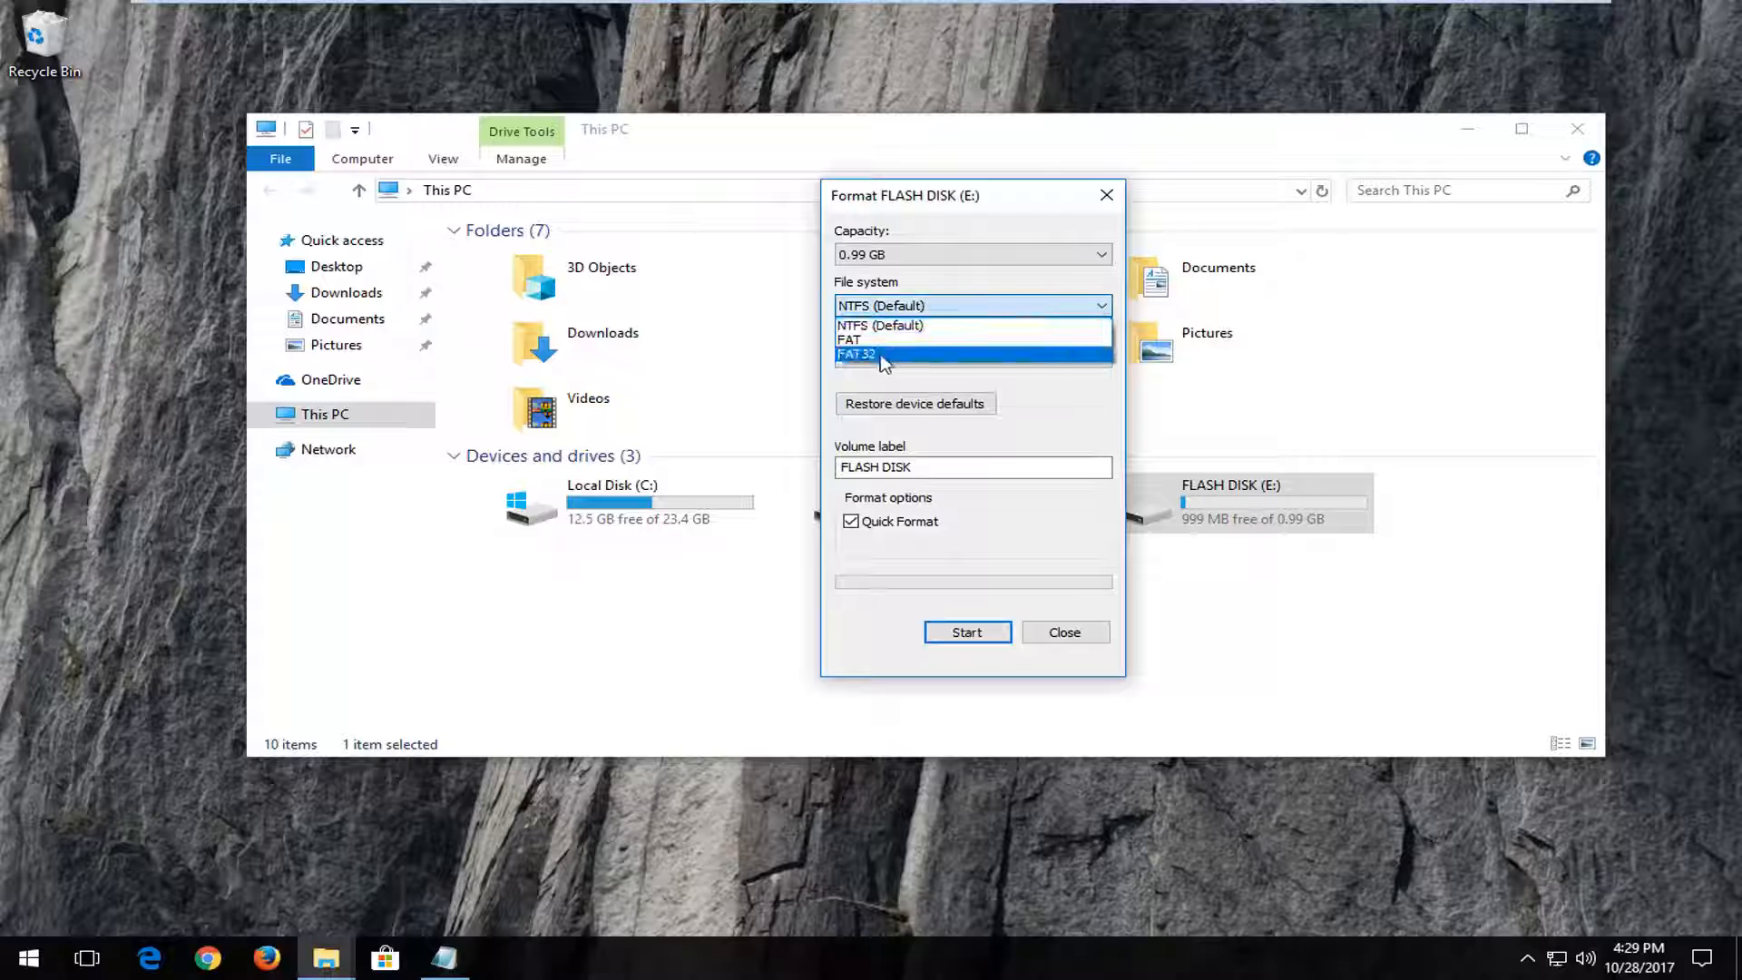
pyautogui.click(857, 353)
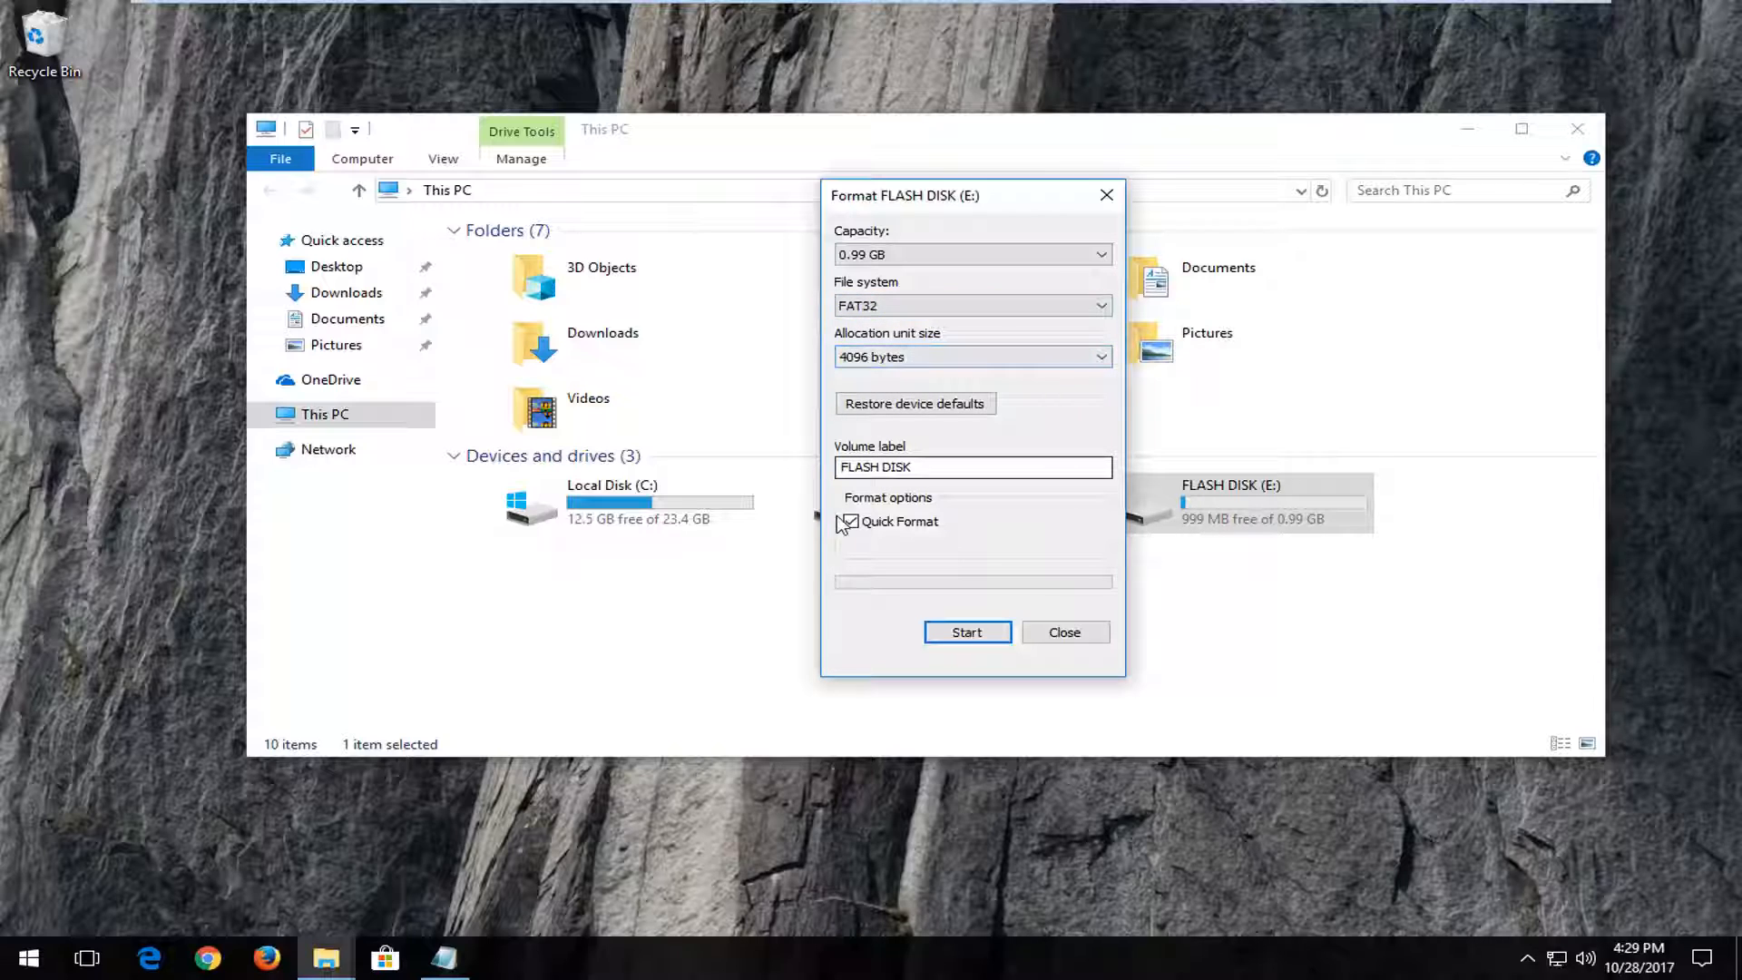
pyautogui.click(850, 523)
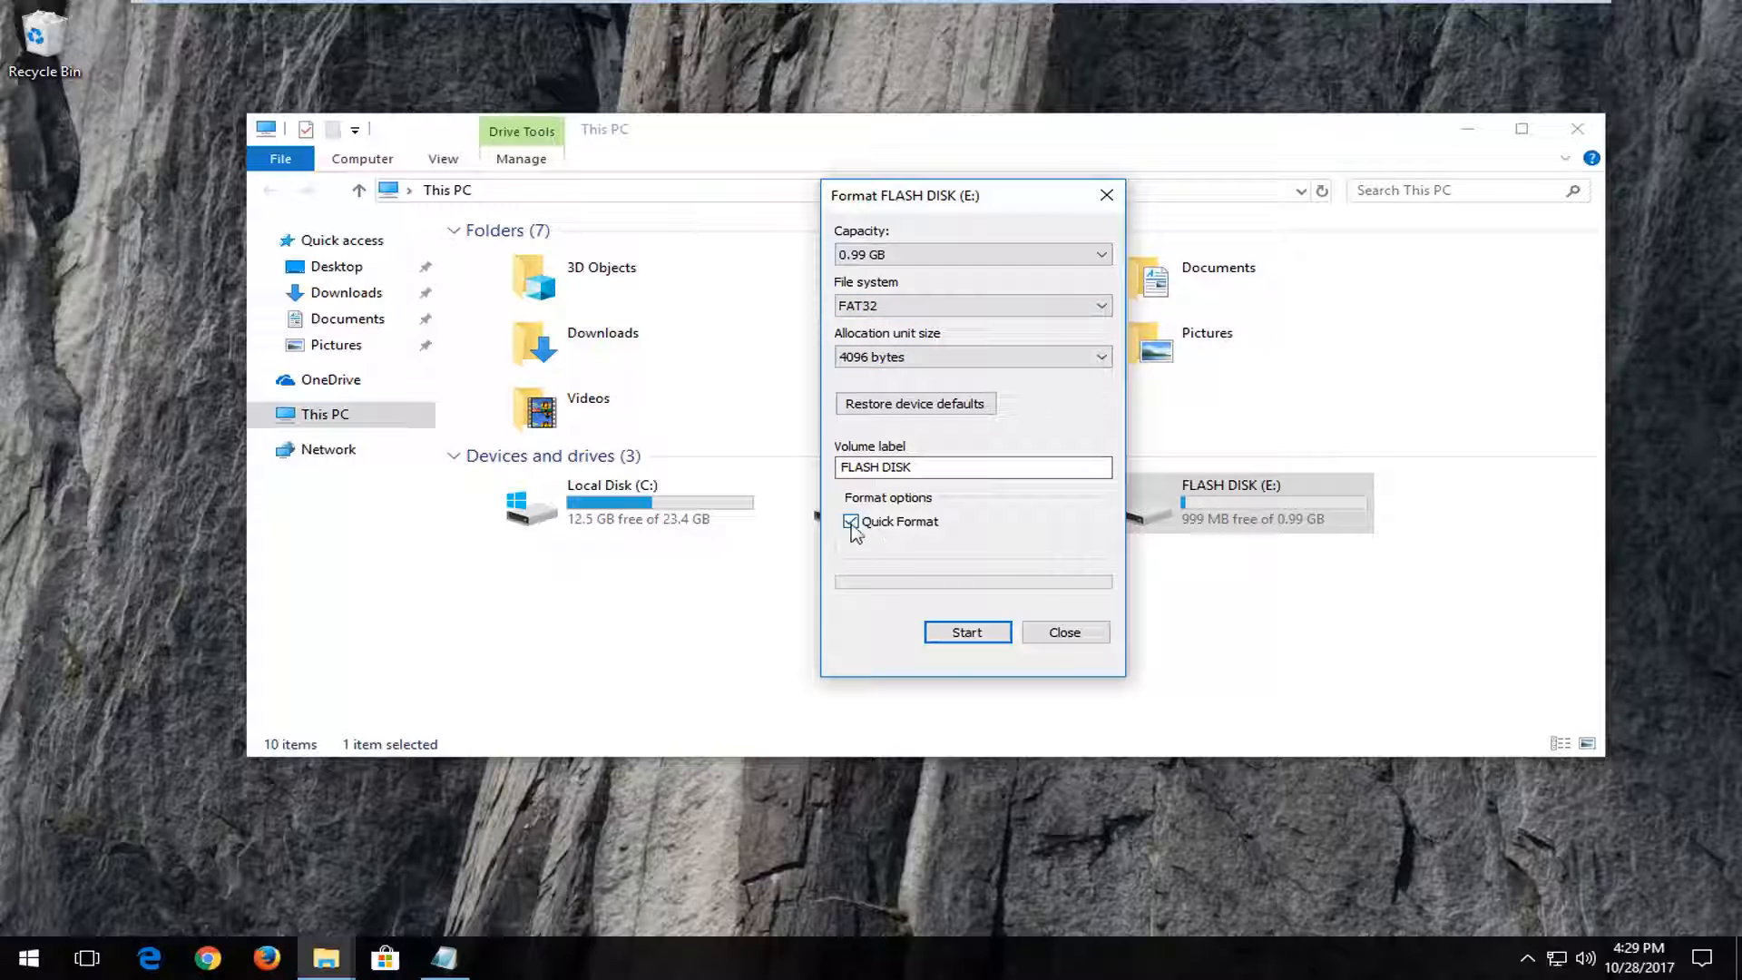
pyautogui.click(966, 632)
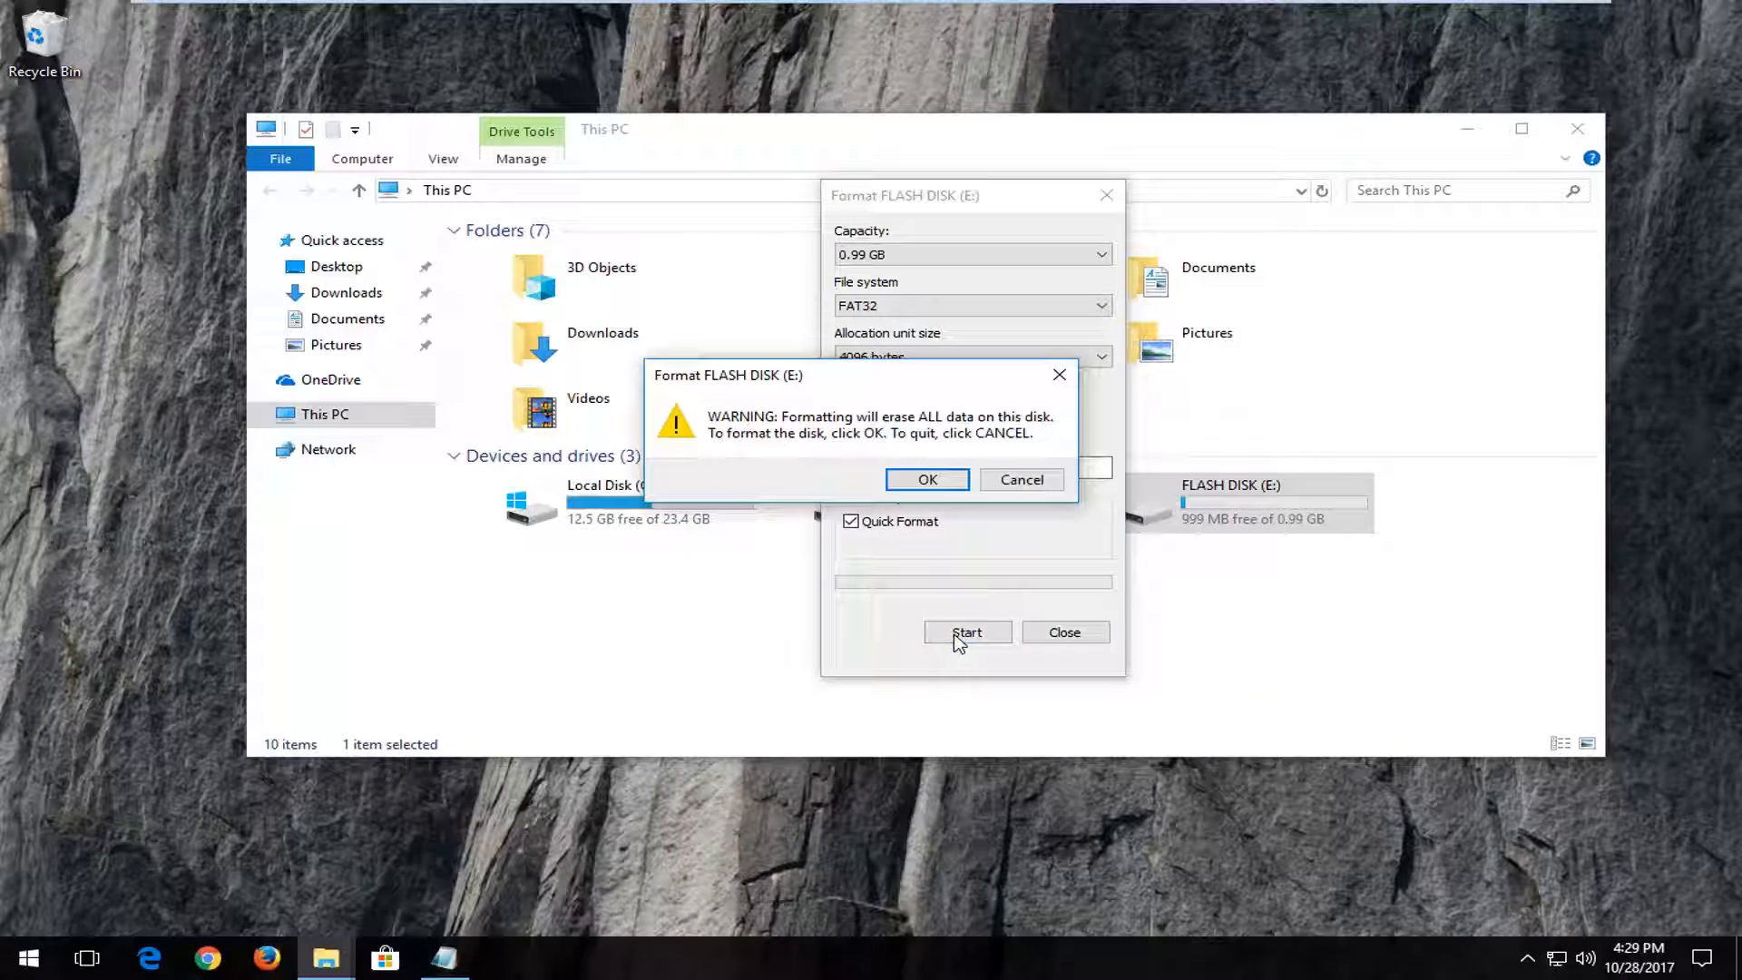
pyautogui.moveTo(812, 427)
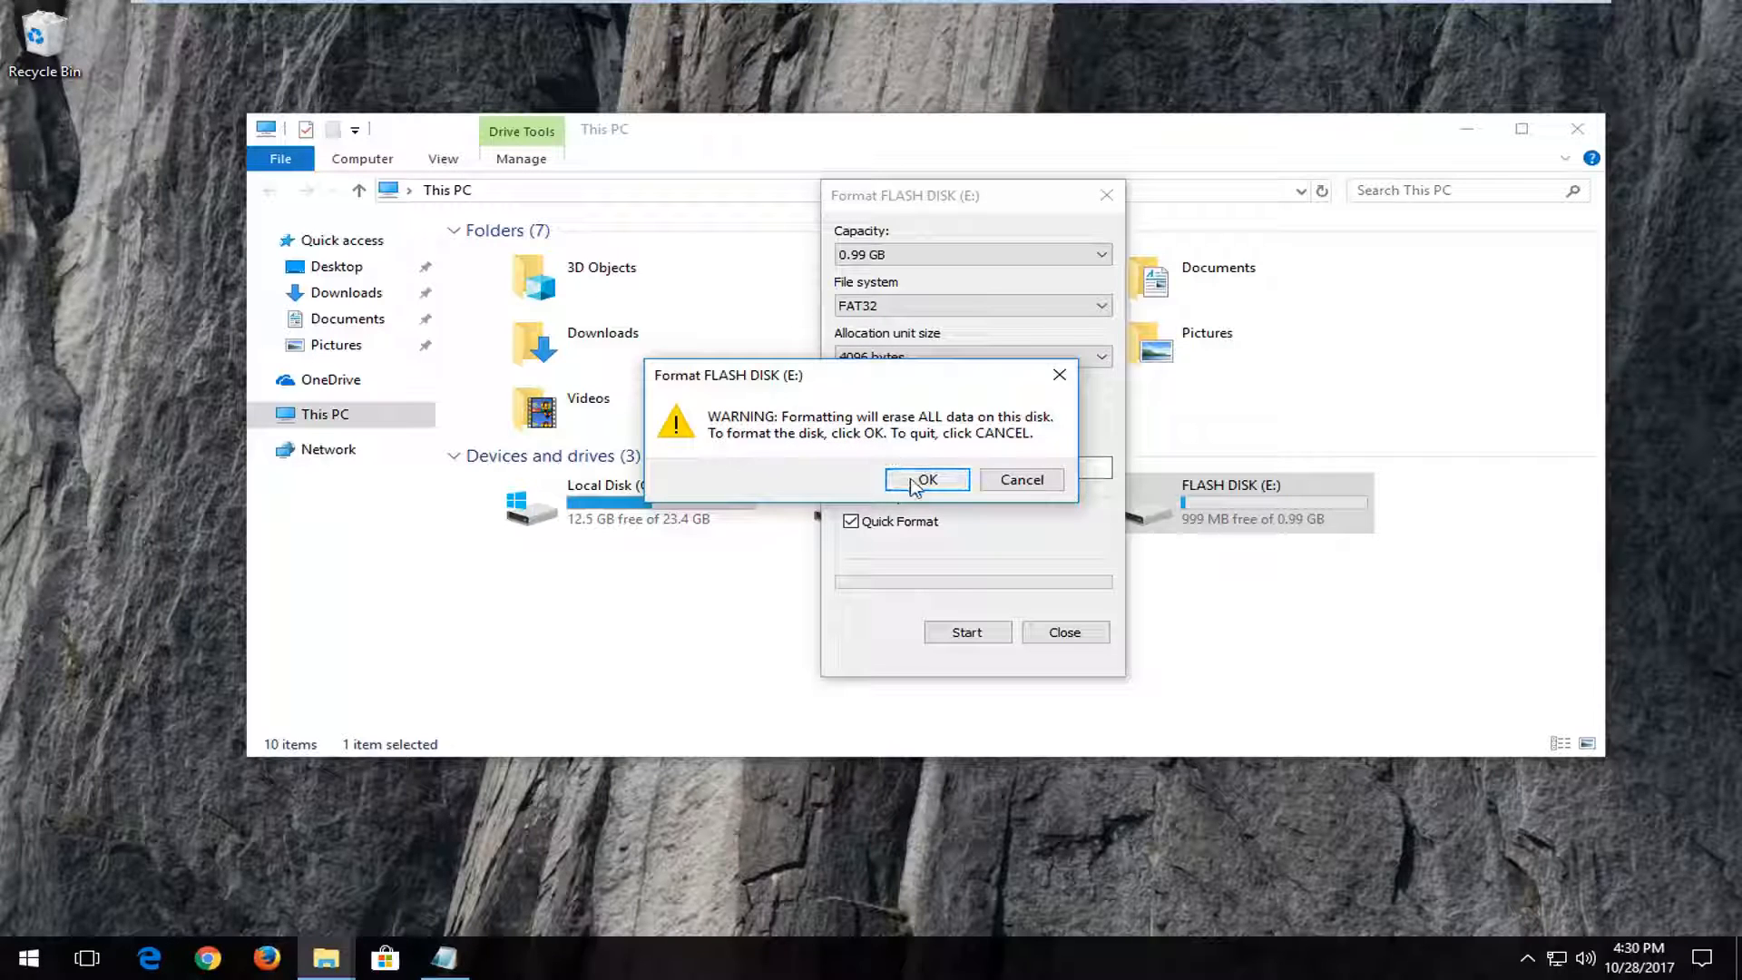
# - Confirm the erase-all-data warning, then dismiss the Format Complete message
pyautogui.click(926, 479)
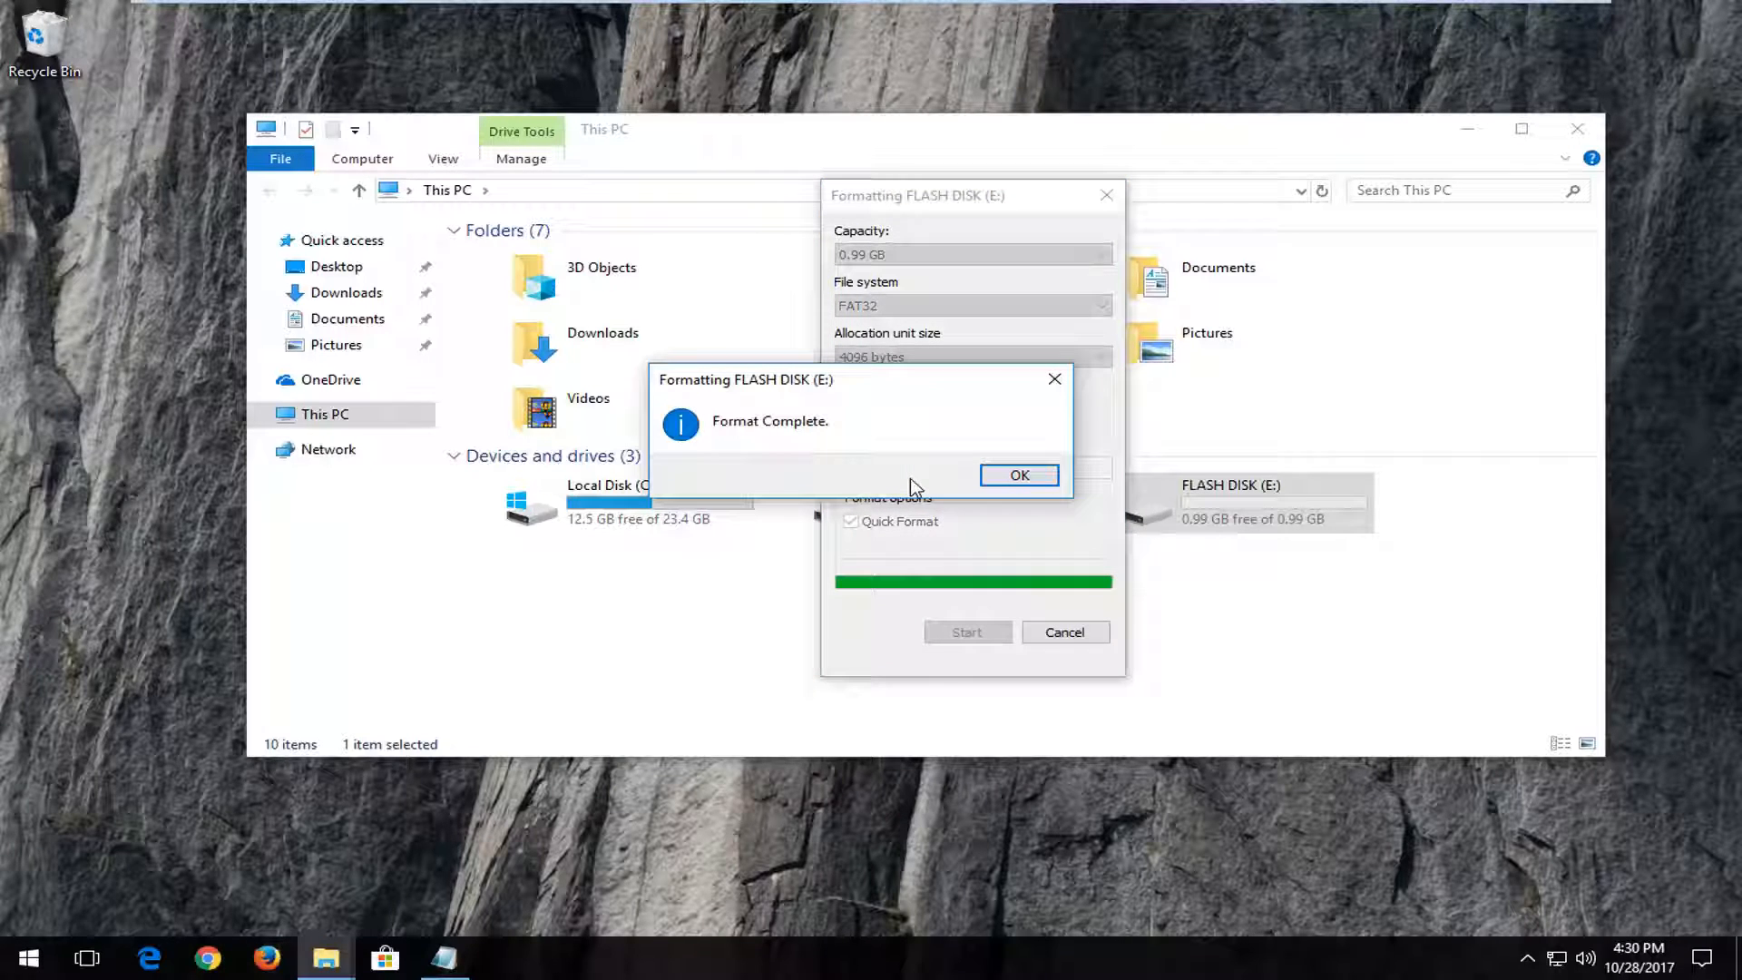
pyautogui.moveTo(996, 461)
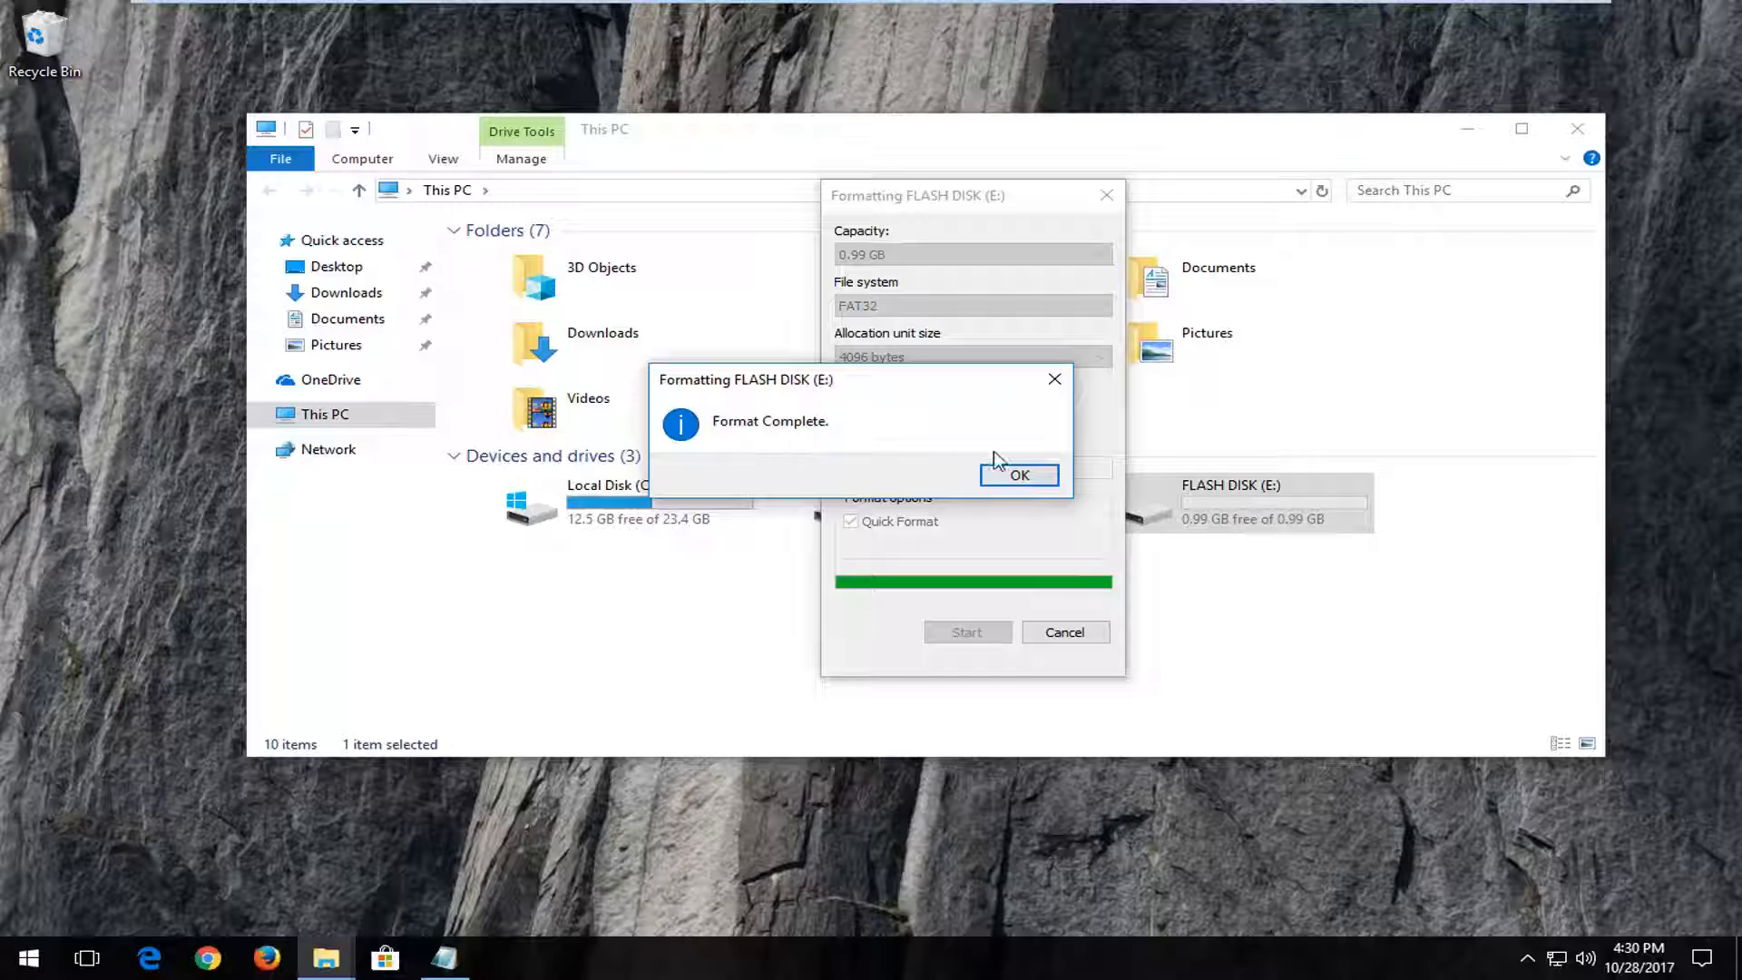
pyautogui.click(1018, 475)
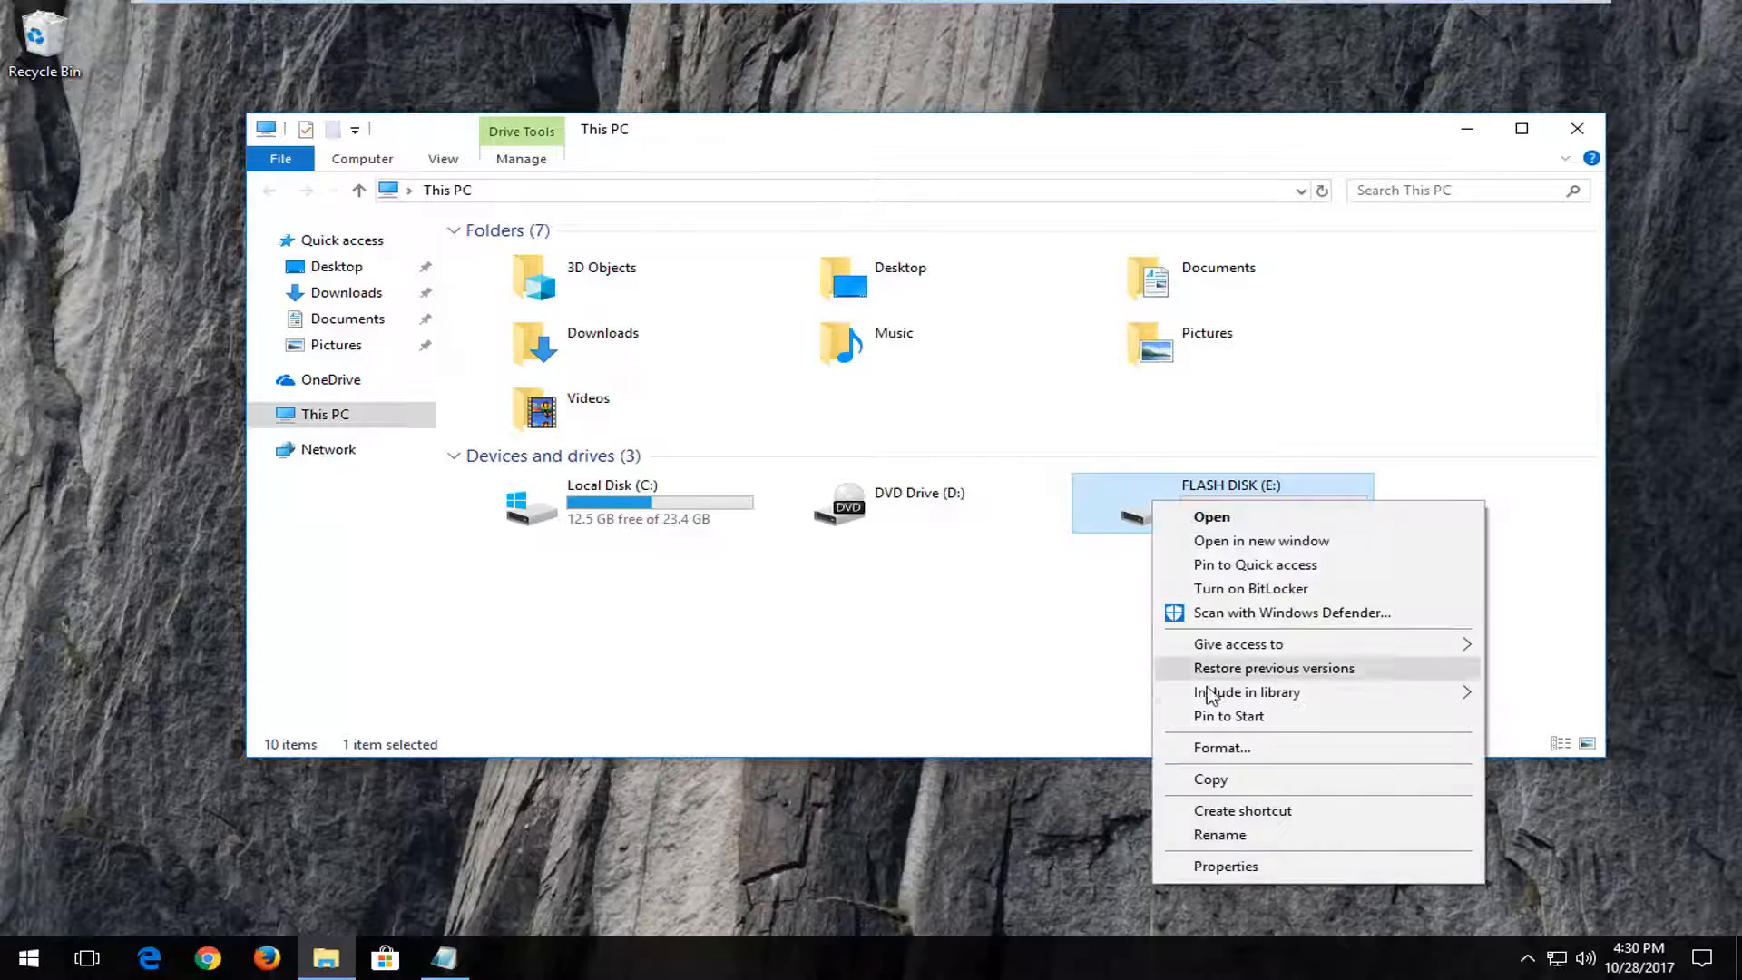
# - Reopen the Format dialog to verify FAT32, close it, then close This PC
pyautogui.click(1222, 747)
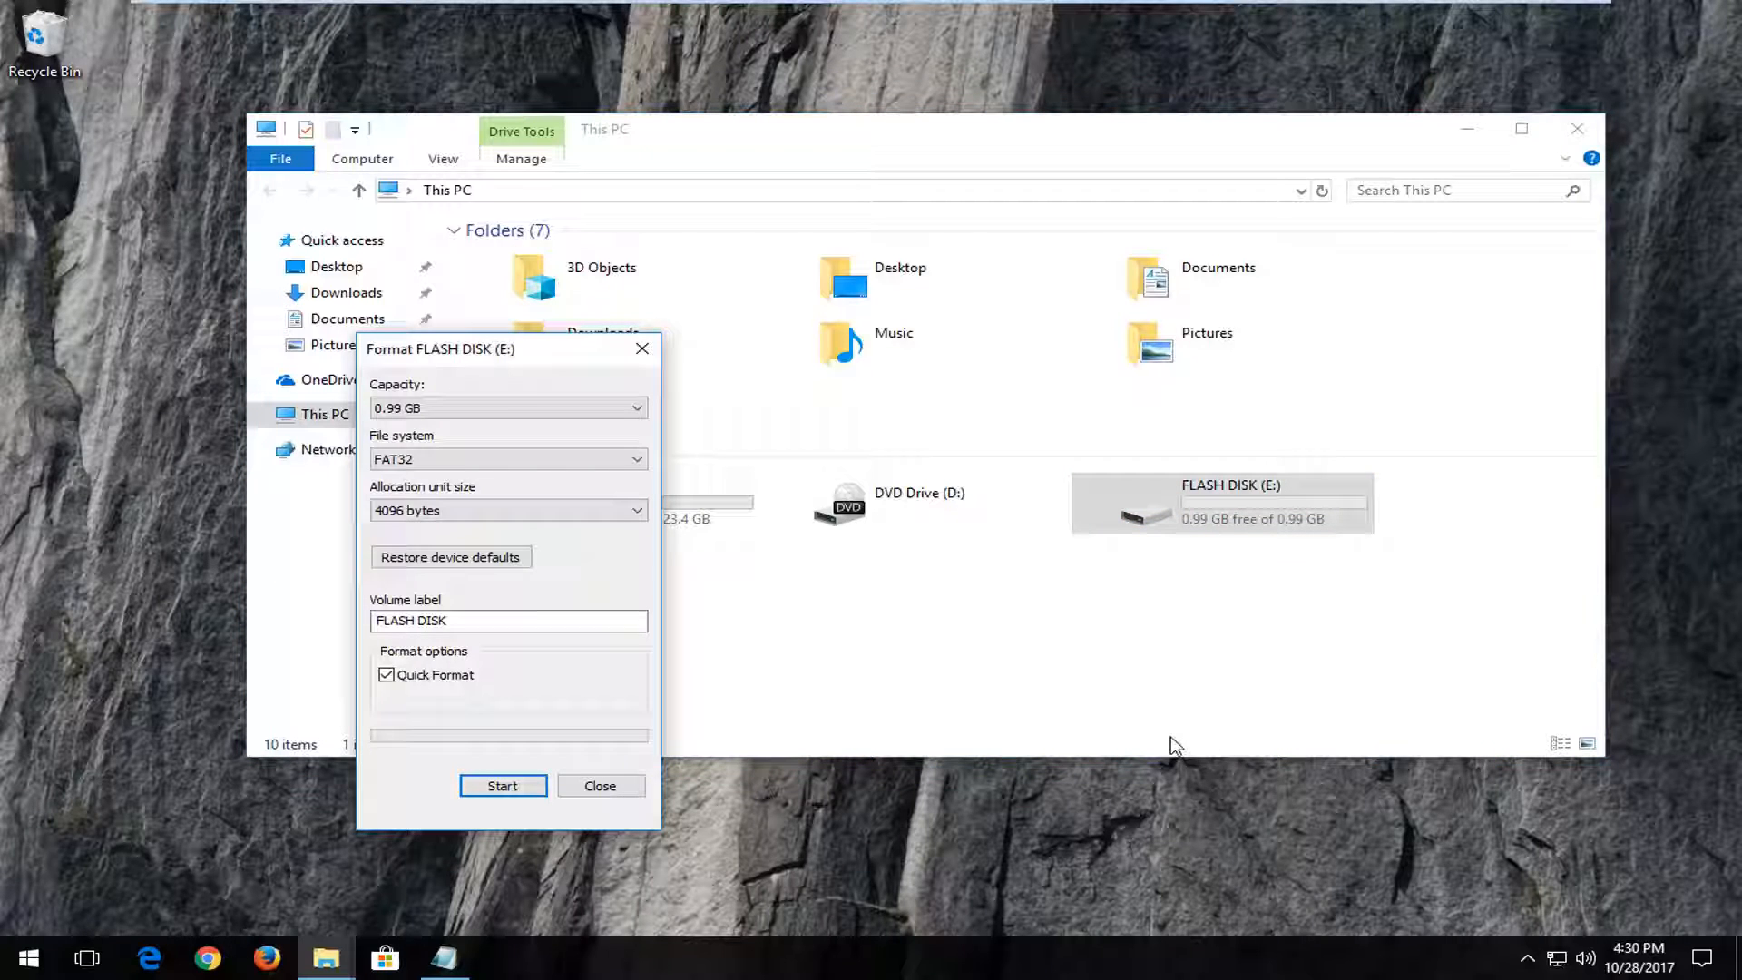
pyautogui.click(508, 459)
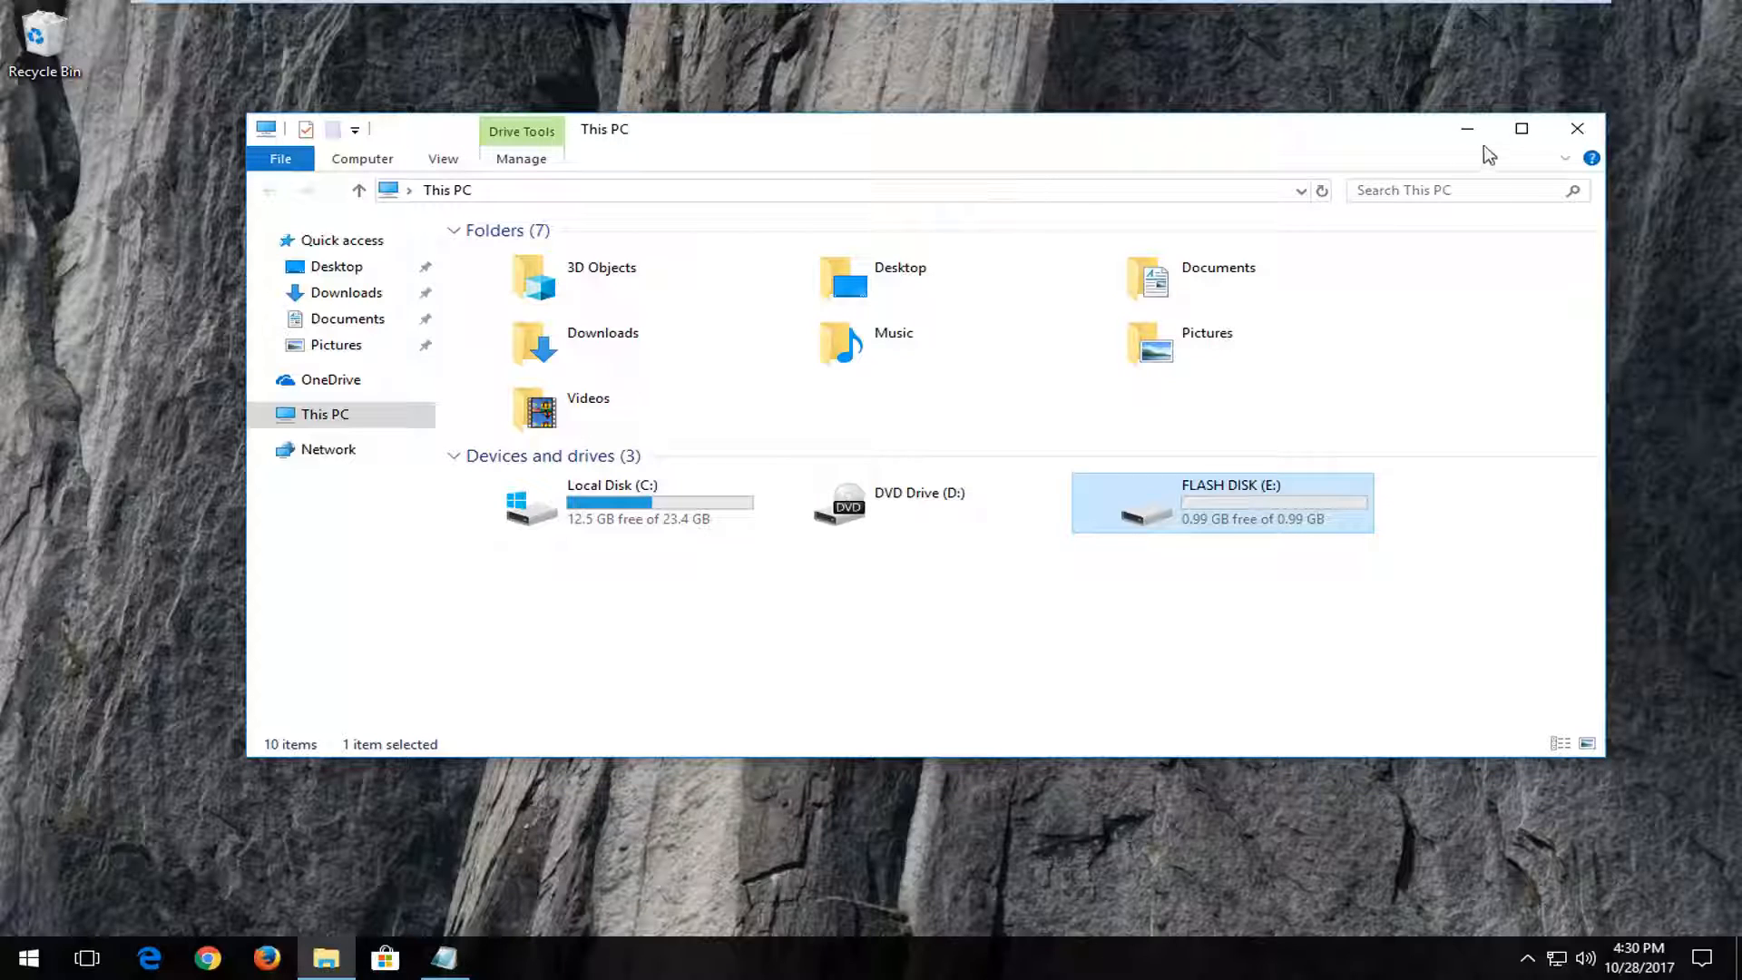
pyautogui.moveTo(1577, 129)
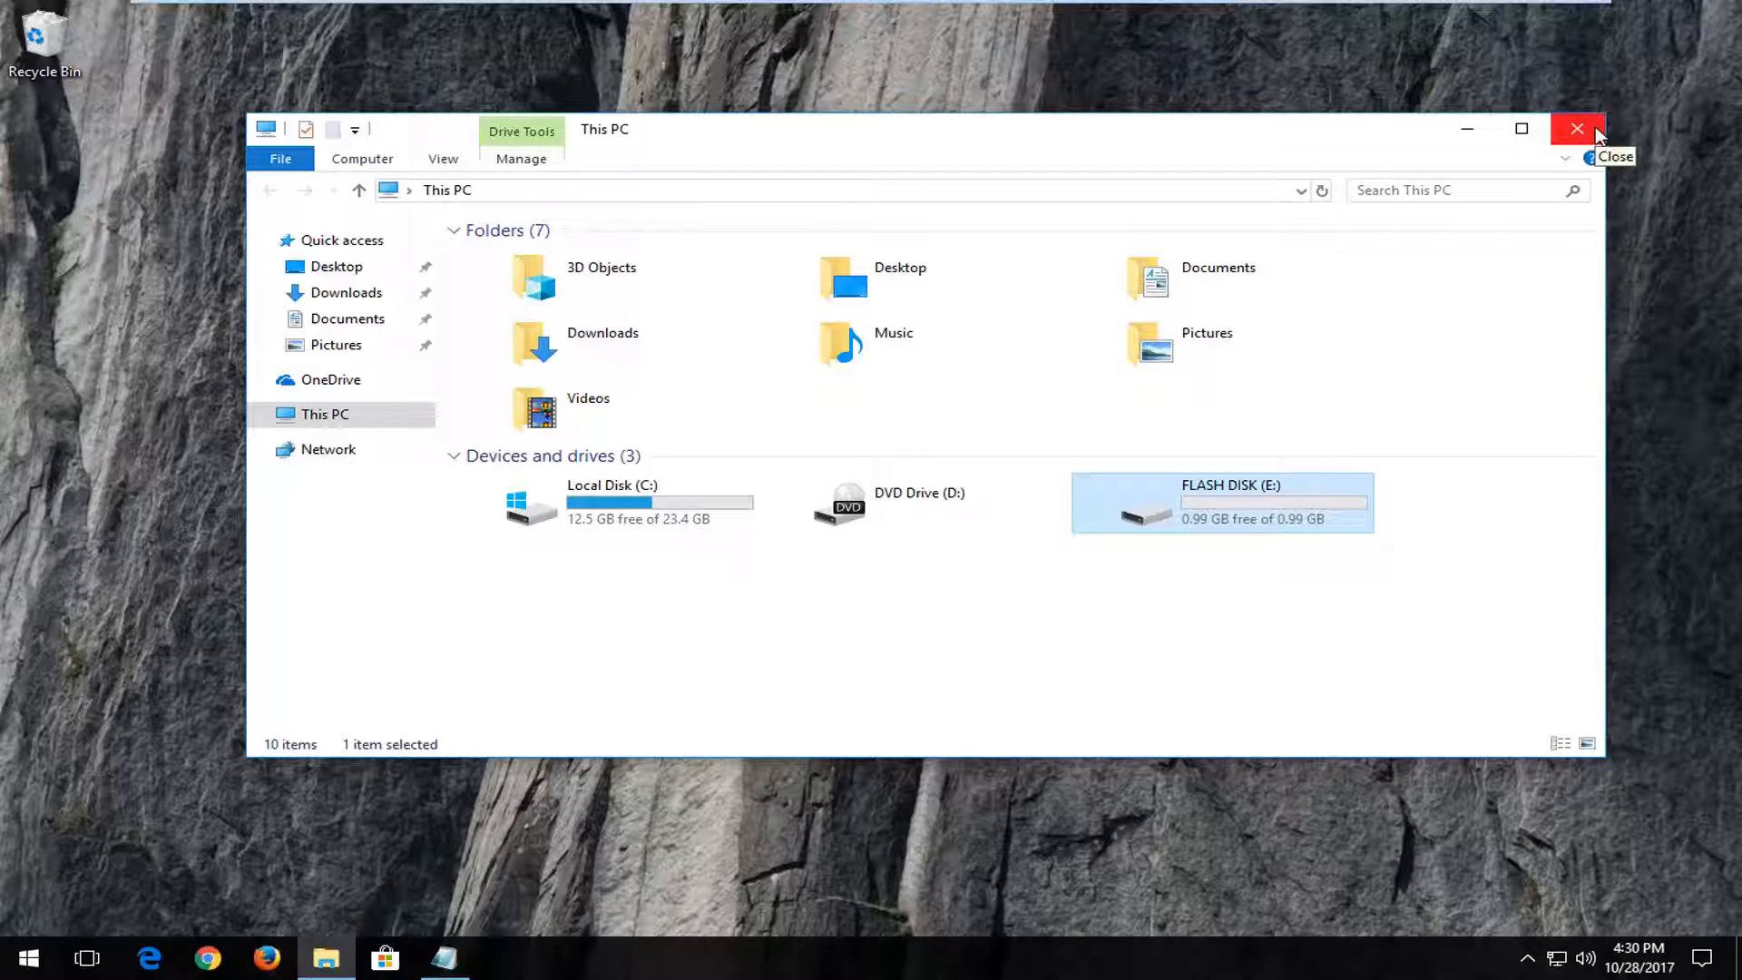
pyautogui.click(1577, 128)
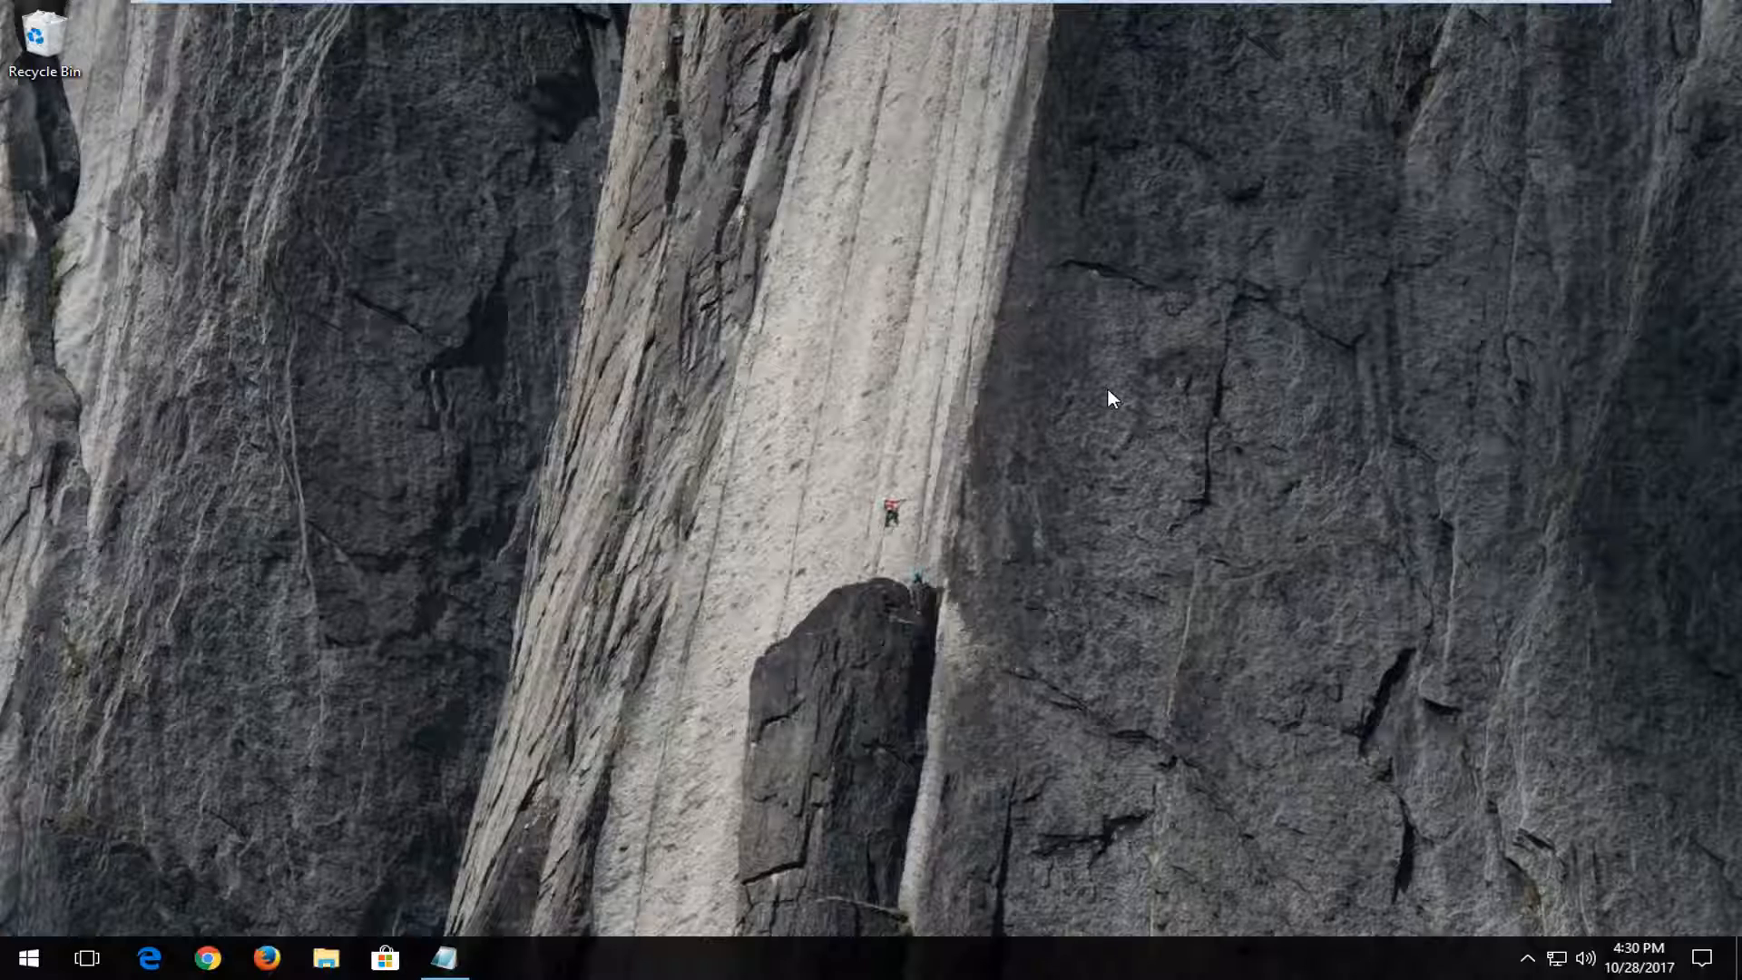